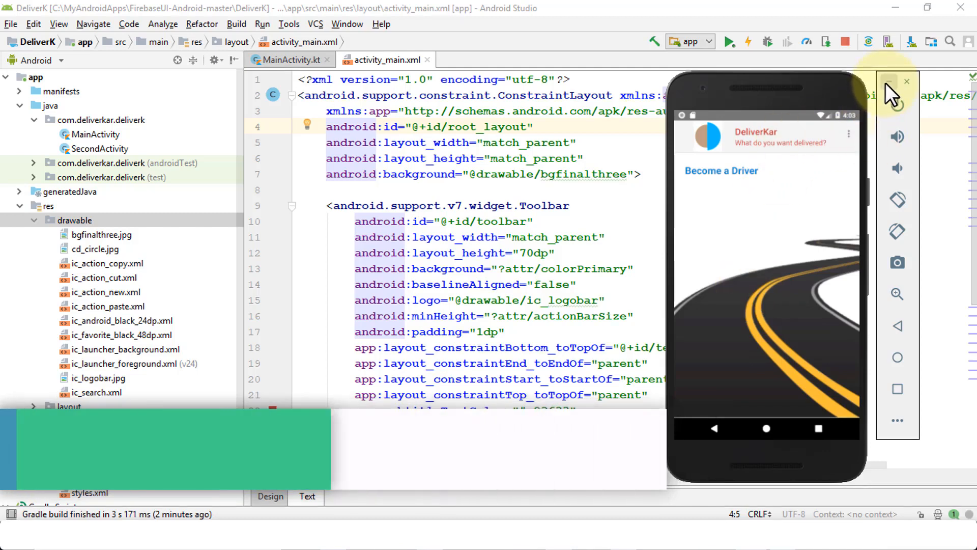
Switch activity_main.xml to the Design view and drop a new Button (button3) onto the layout centre.
{"action": "left_click", "coordinate": [888, 82]}
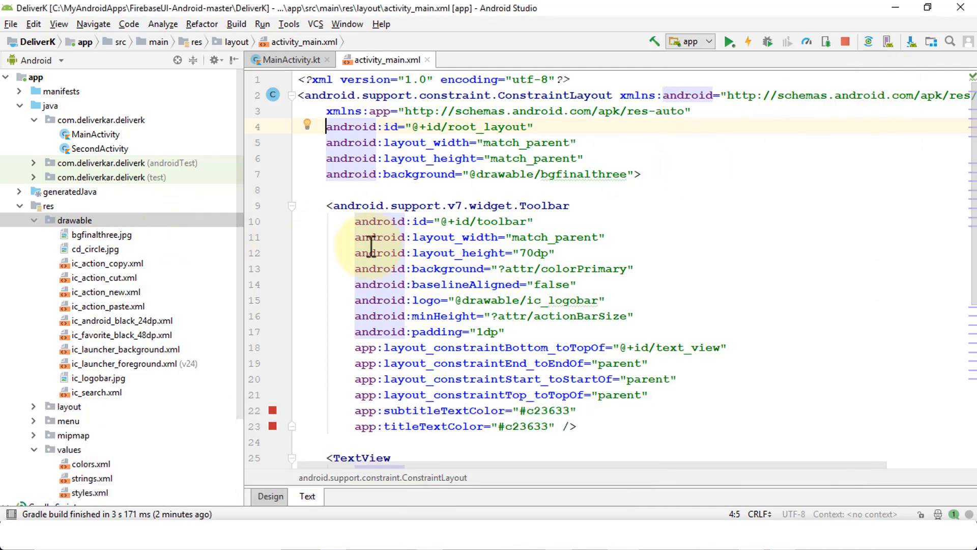
{"action": "scroll", "scroll_direction": "down", "scroll_amount": 3}
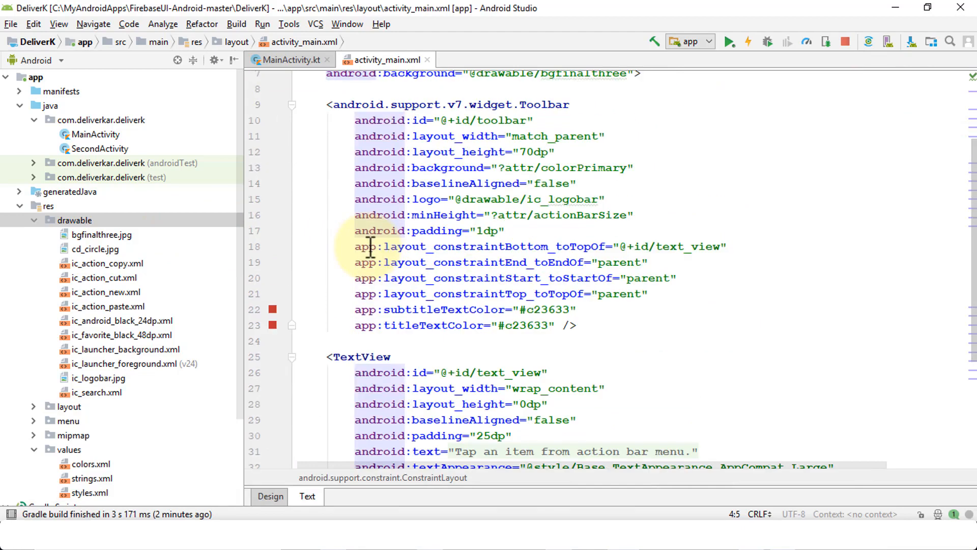
{"action": "scroll", "scroll_direction": "up", "scroll_amount": 3}
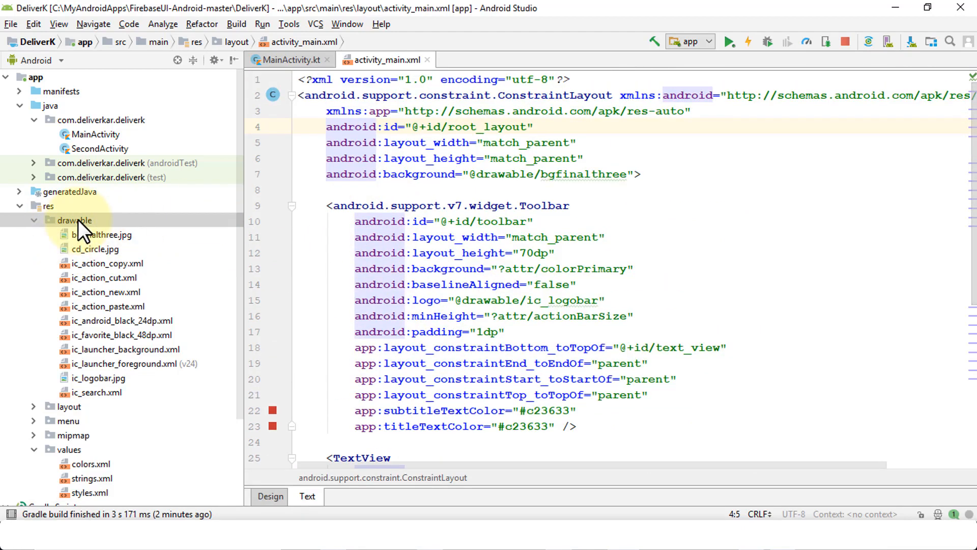
{"action": "right_click", "coordinate": [73, 219]}
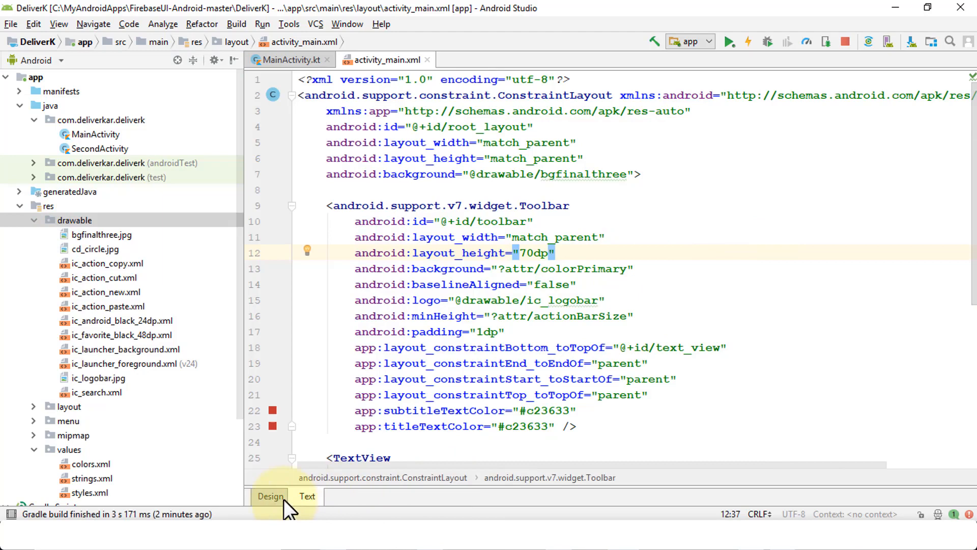
{"action": "left_click", "coordinate": [270, 496]}
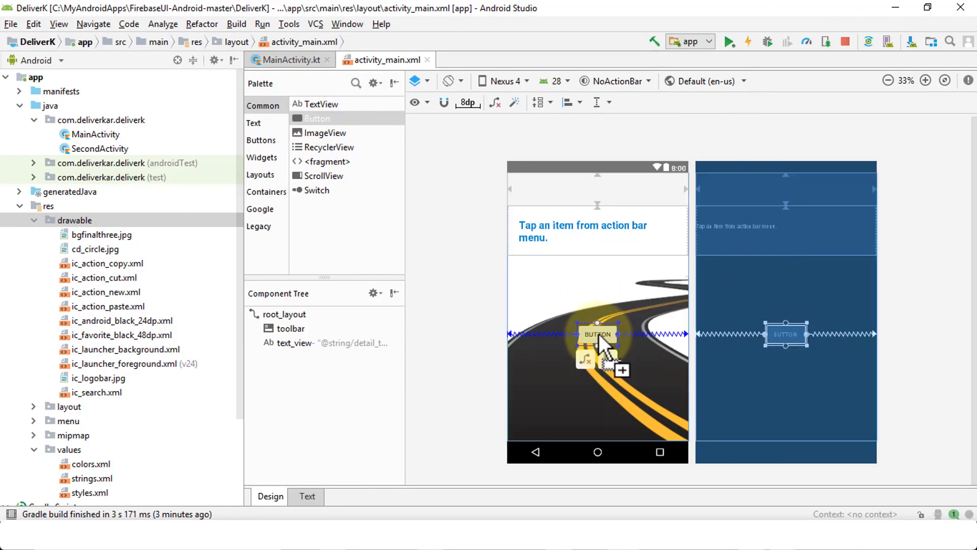
{"action": "left_click", "coordinate": [924, 80]}
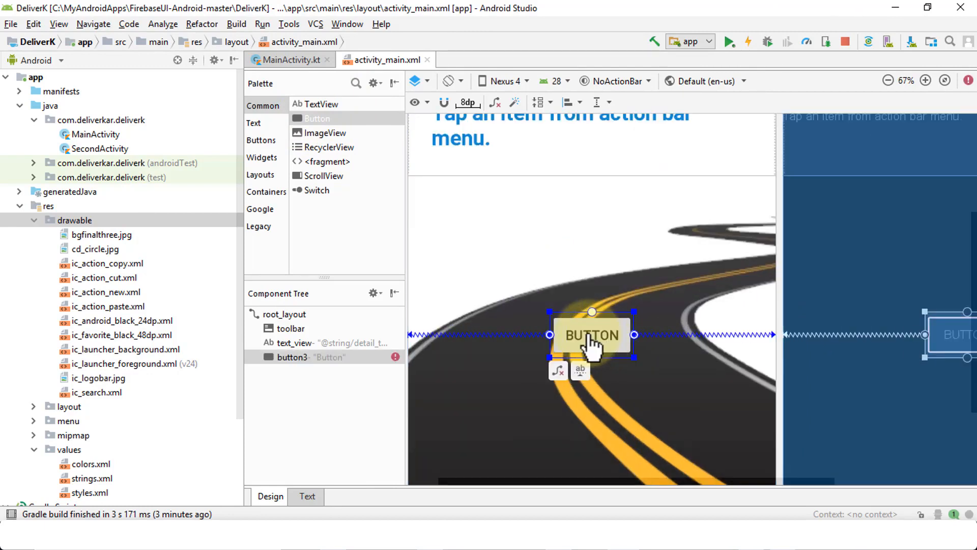
Select button3 to show its attributes, with text still reading 'Button'.
{"action": "left_click", "coordinate": [591, 335]}
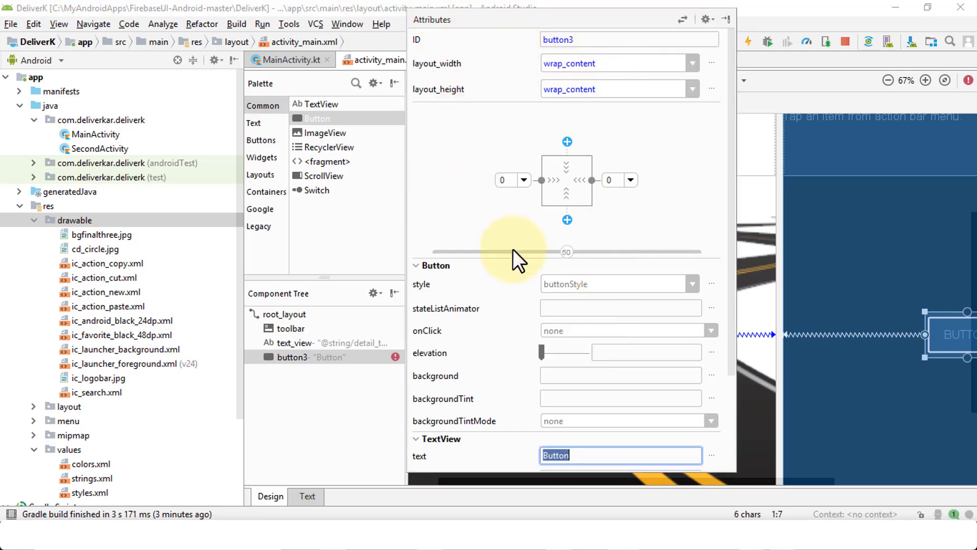
{"action": "scroll", "scroll_direction": "down", "scroll_amount": 3}
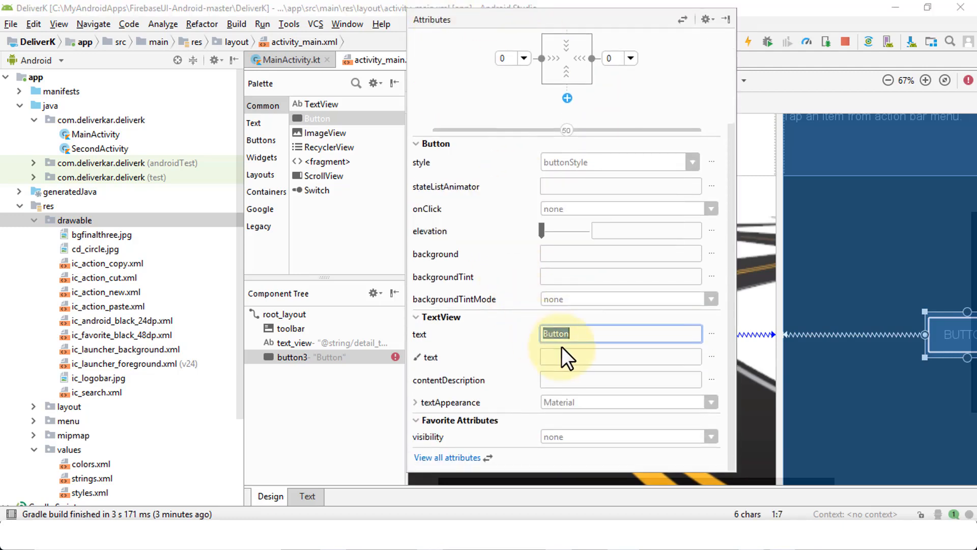
{"action": "mouse_move", "coordinate": [570, 317]}
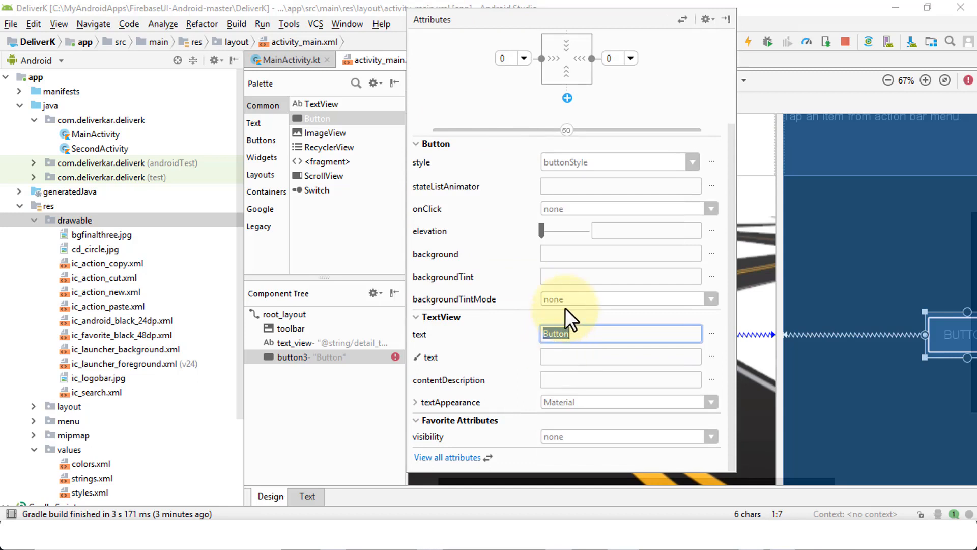
{"action": "mouse_move", "coordinate": [555, 346]}
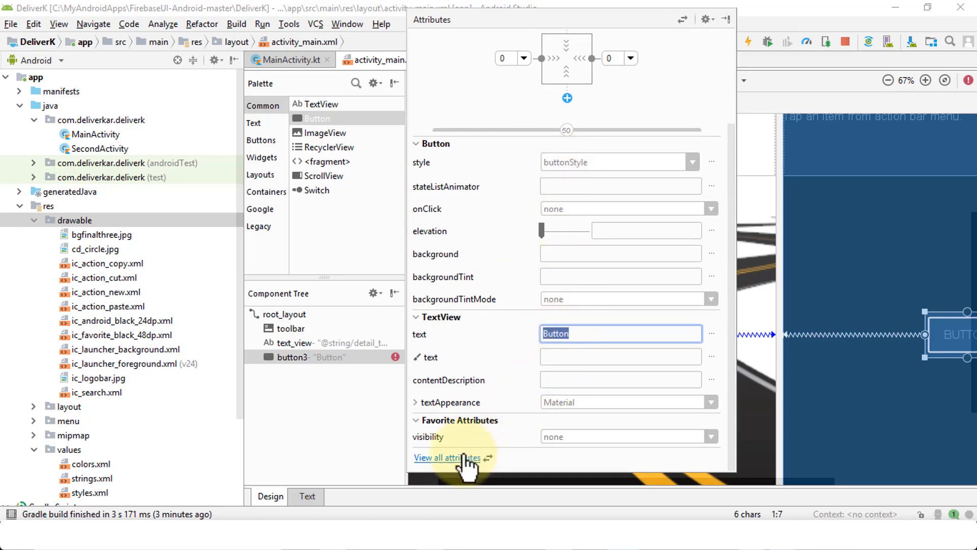
Show all button3 attributes in a widened panel, expand Padding, and scroll to textColorLink.
{"action": "left_click", "coordinate": [445, 457]}
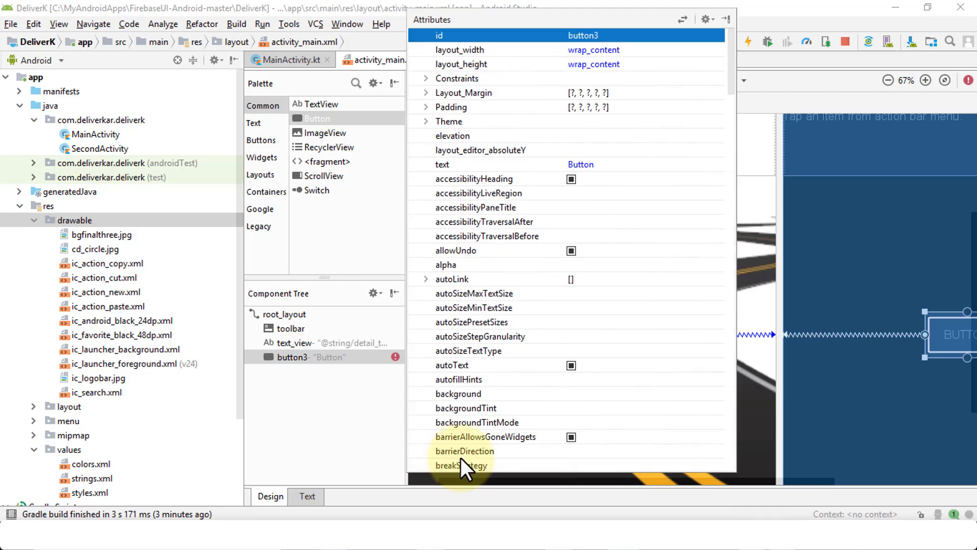
{"action": "left_click_drag", "start_coordinate": [408, 240], "coordinate": [280, 240]}
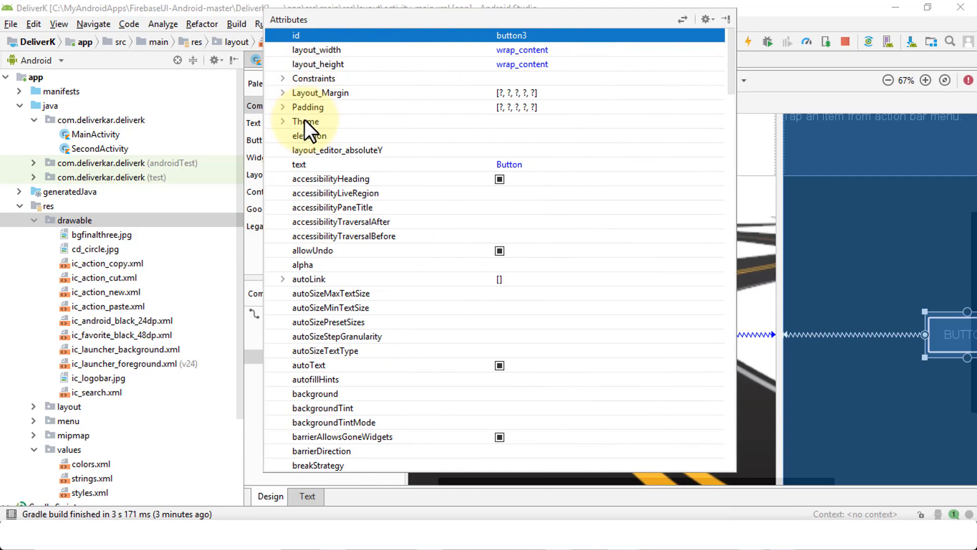
{"action": "left_click", "coordinate": [283, 106]}
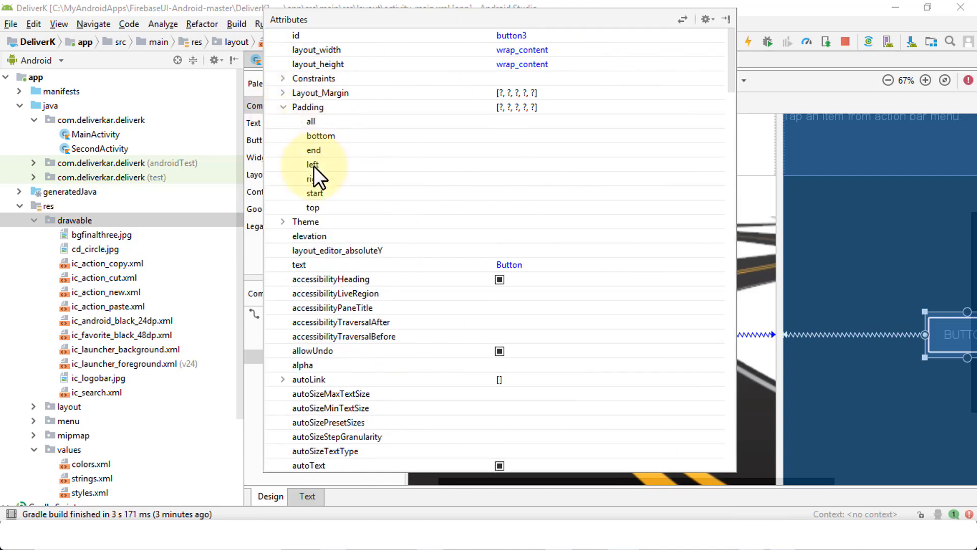
{"action": "left_click", "coordinate": [282, 78]}
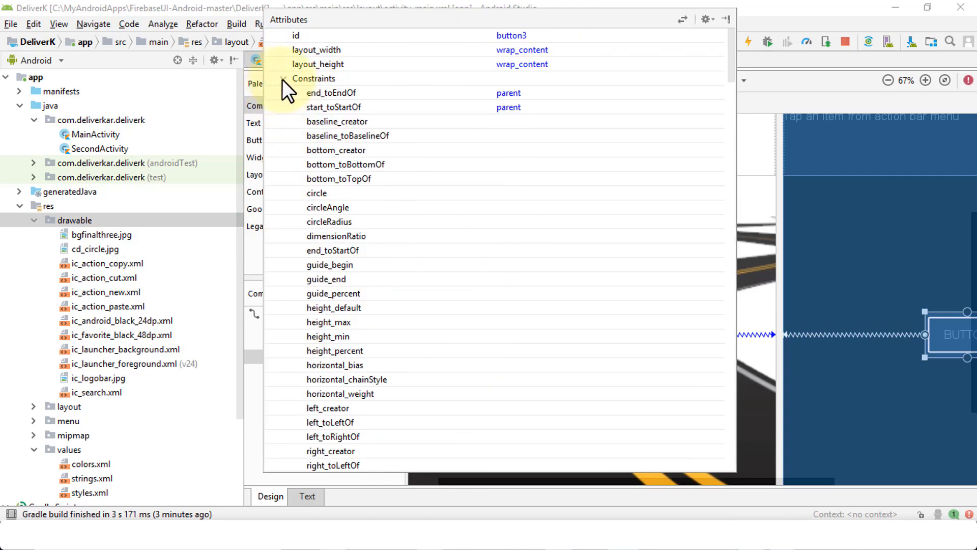
{"action": "left_click", "coordinate": [283, 77]}
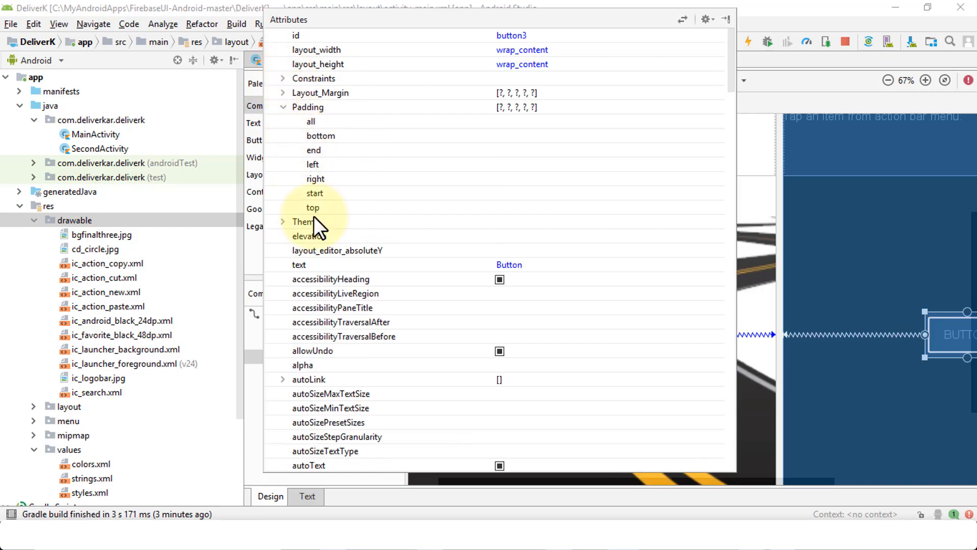
{"action": "mouse_move", "coordinate": [735, 87]}
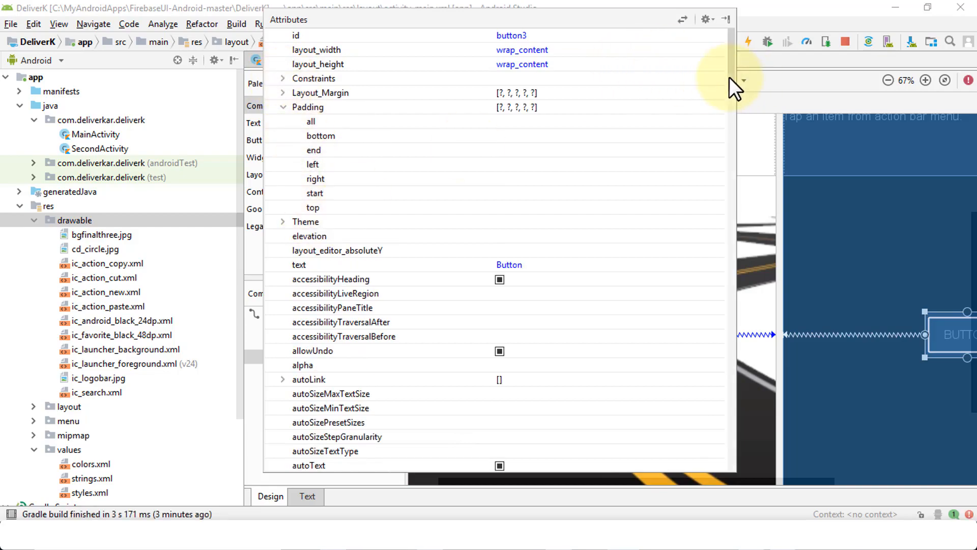
{"action": "scroll", "scroll_direction": "down", "scroll_amount": 3}
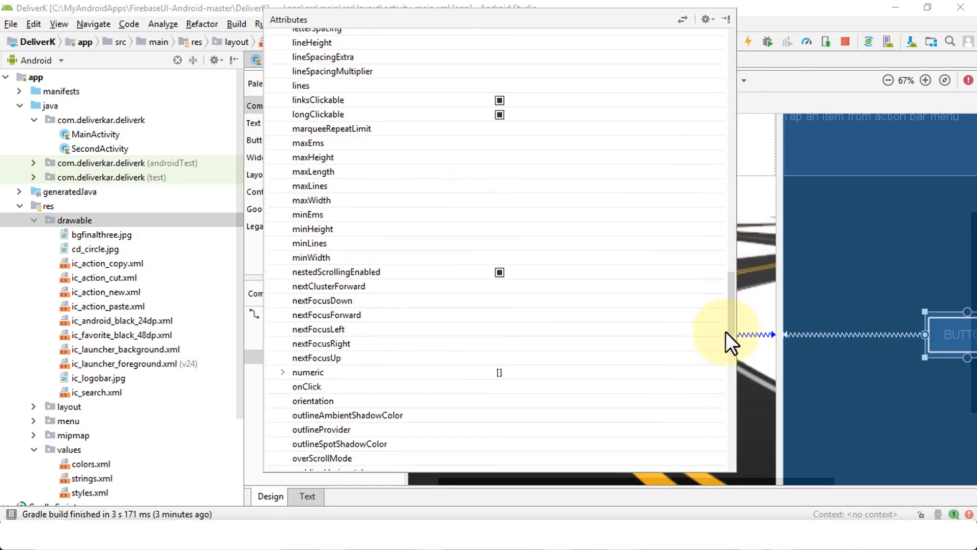
{"action": "scroll", "scroll_direction": "down", "scroll_amount": 3}
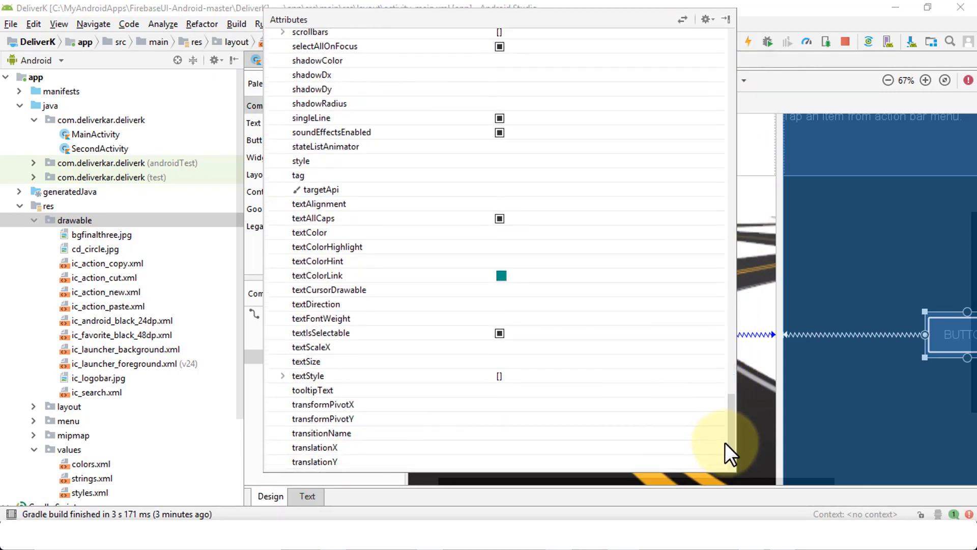
{"action": "mouse_move", "coordinate": [502, 275]}
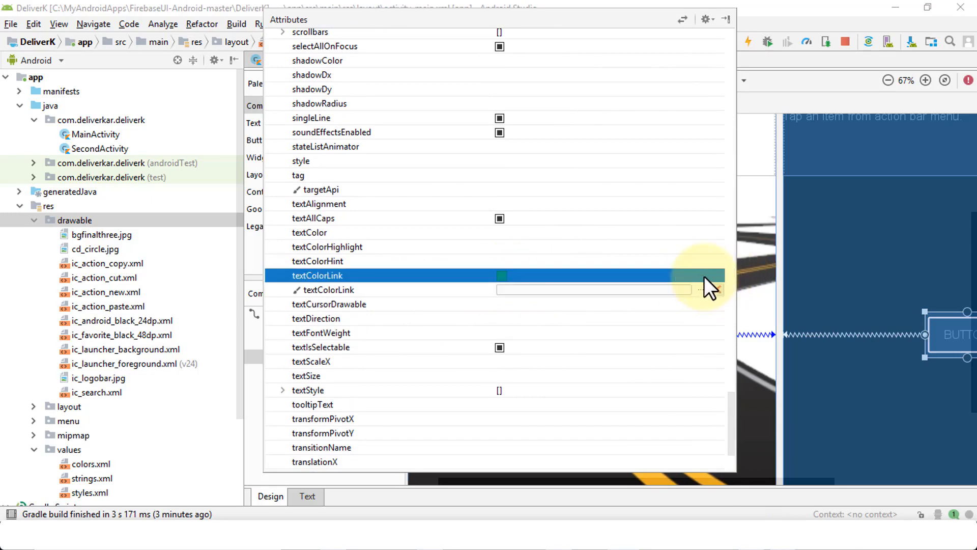
Set button3's textColorLink to the colorAccent colour resource.
{"action": "left_click", "coordinate": [715, 289]}
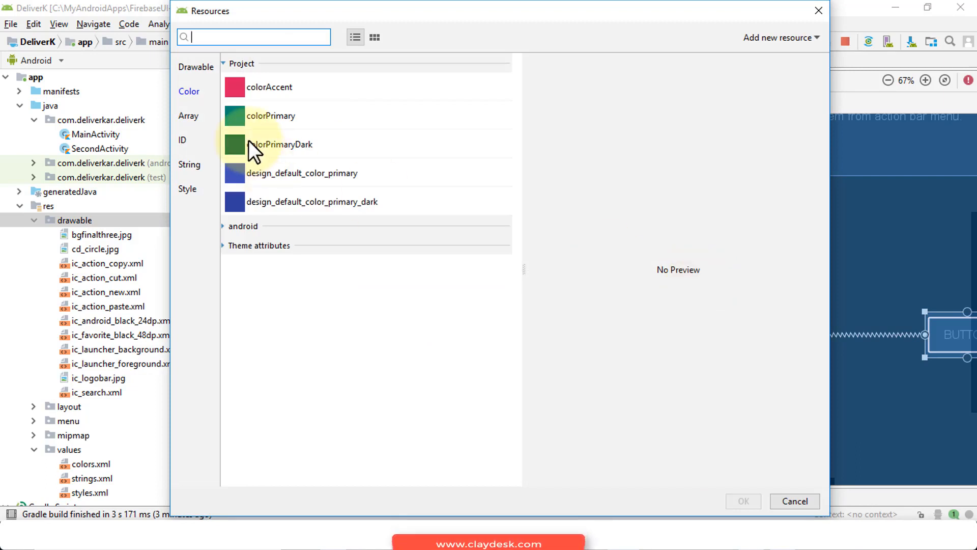
{"action": "mouse_move", "coordinate": [273, 97]}
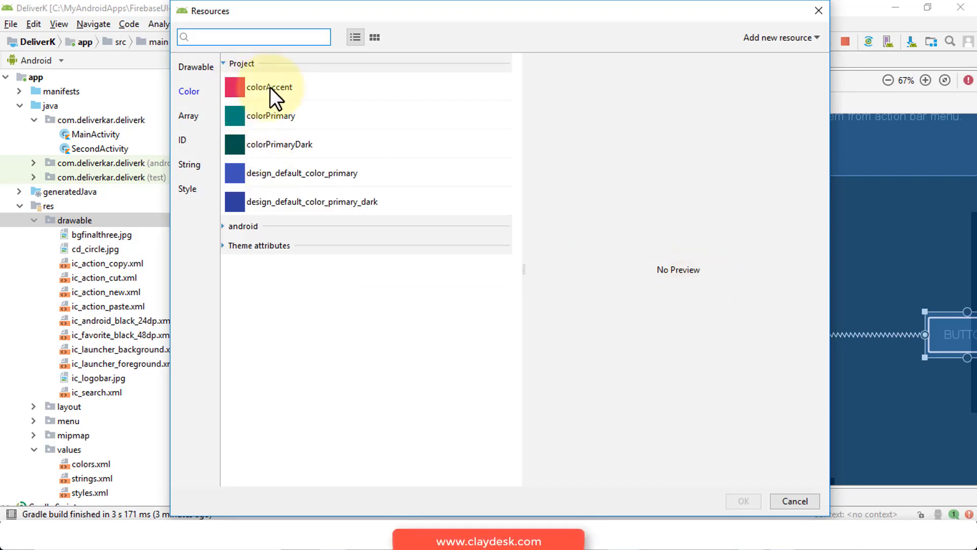
{"action": "left_click", "coordinate": [268, 87]}
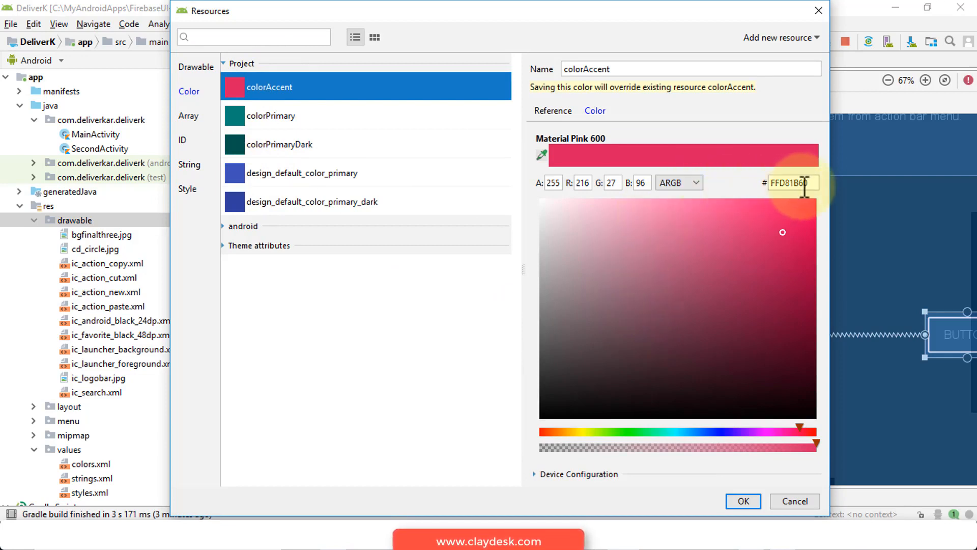
{"action": "mouse_move", "coordinate": [547, 183]}
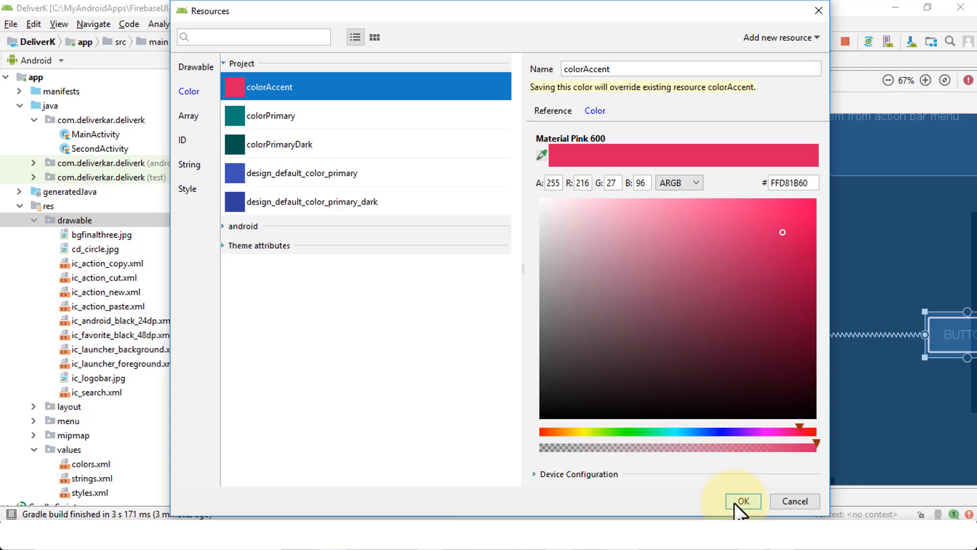
{"action": "left_click", "coordinate": [741, 501]}
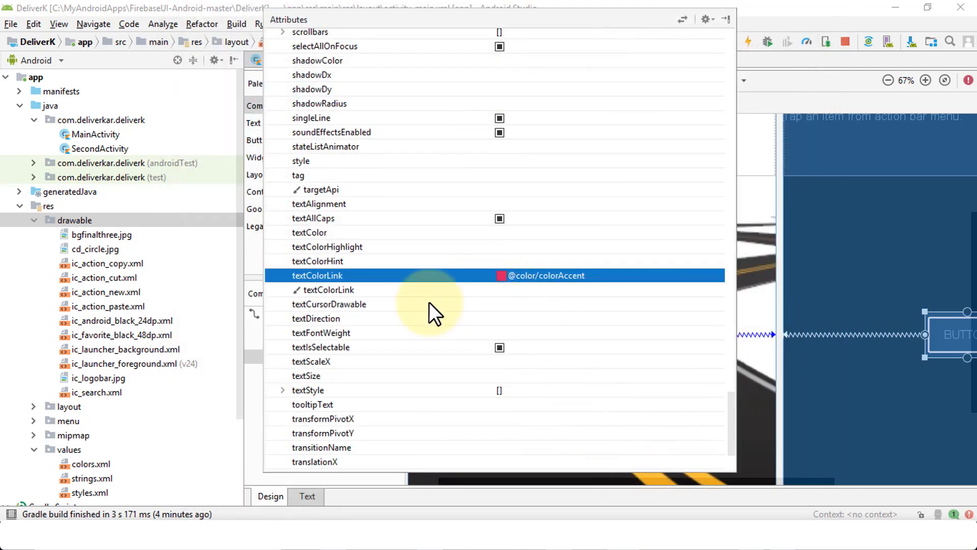
{"action": "mouse_move", "coordinate": [514, 337]}
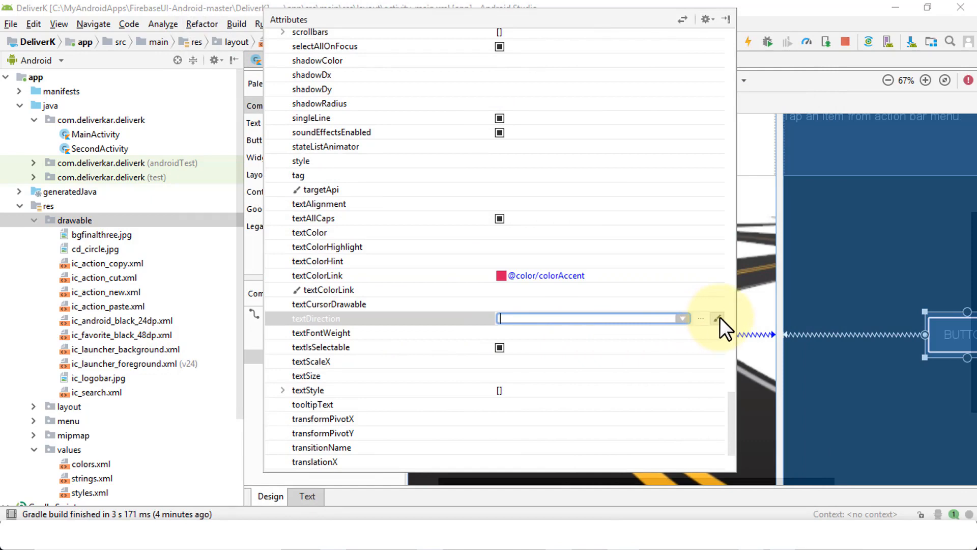
{"action": "mouse_move", "coordinate": [545, 371]}
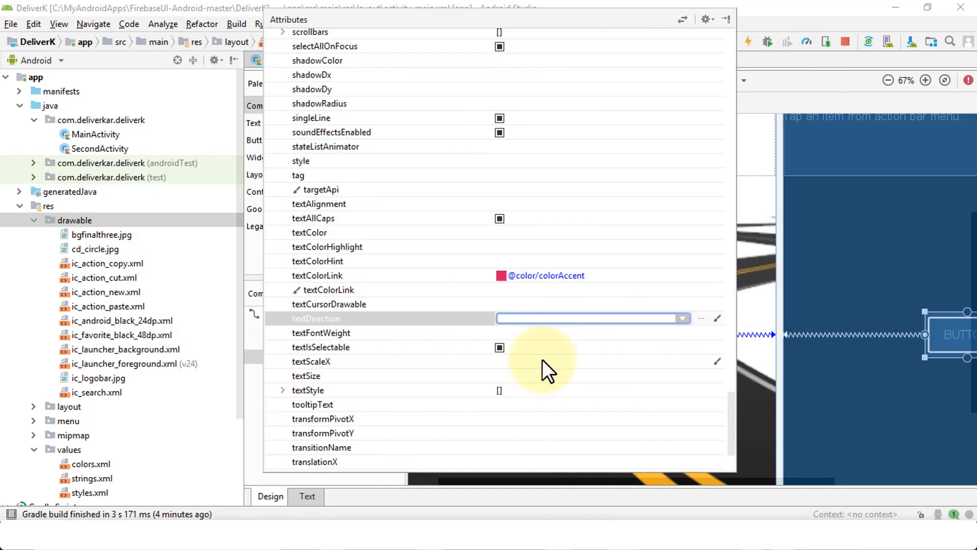
{"action": "mouse_move", "coordinate": [548, 358]}
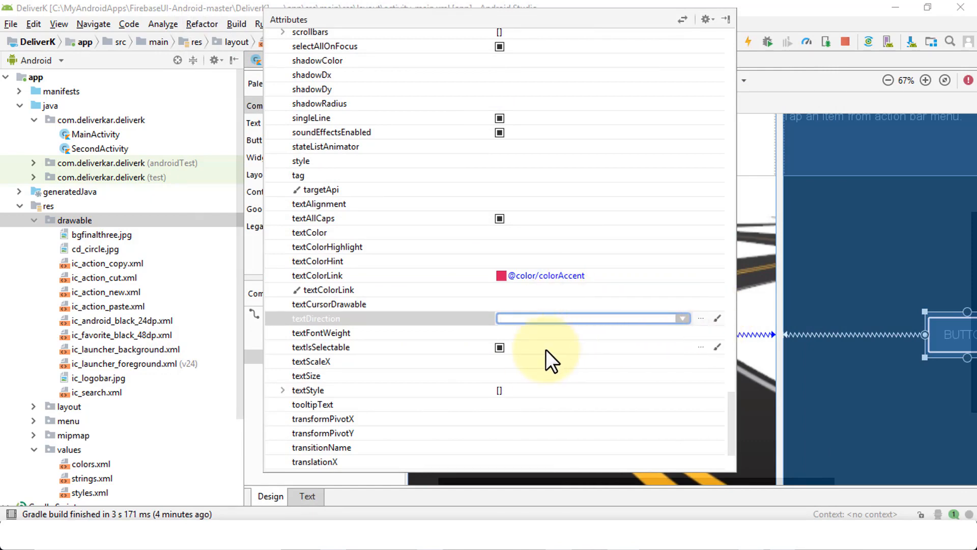
Choose 14sp for button3's textSize and expand the textStyle options.
{"action": "left_click", "coordinate": [306, 375]}
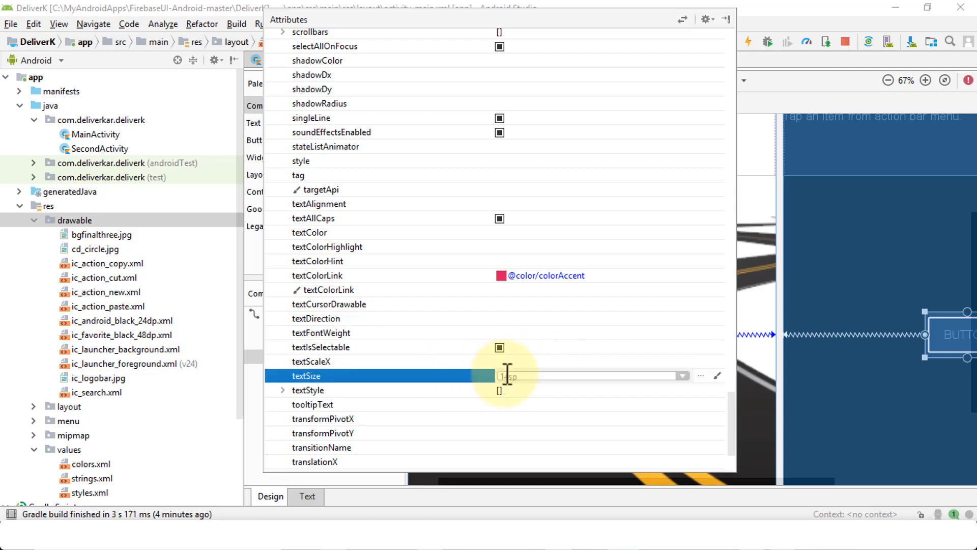
{"action": "left_click", "coordinate": [682, 375]}
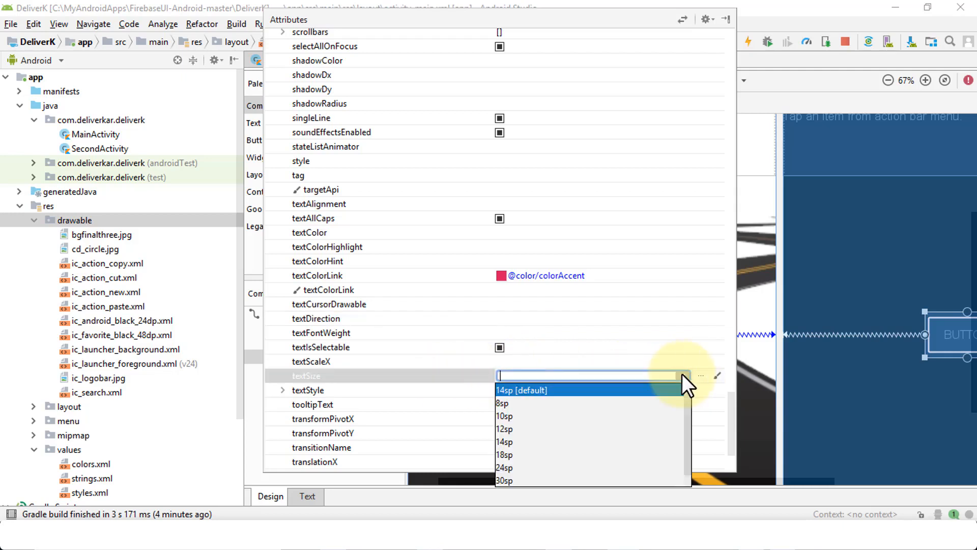
{"action": "mouse_move", "coordinate": [527, 444]}
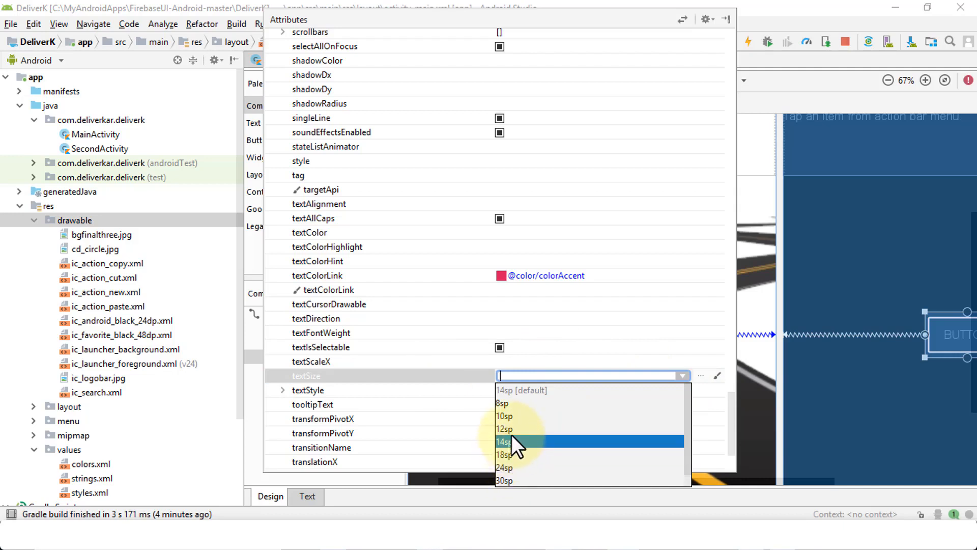
{"action": "mouse_move", "coordinate": [520, 451]}
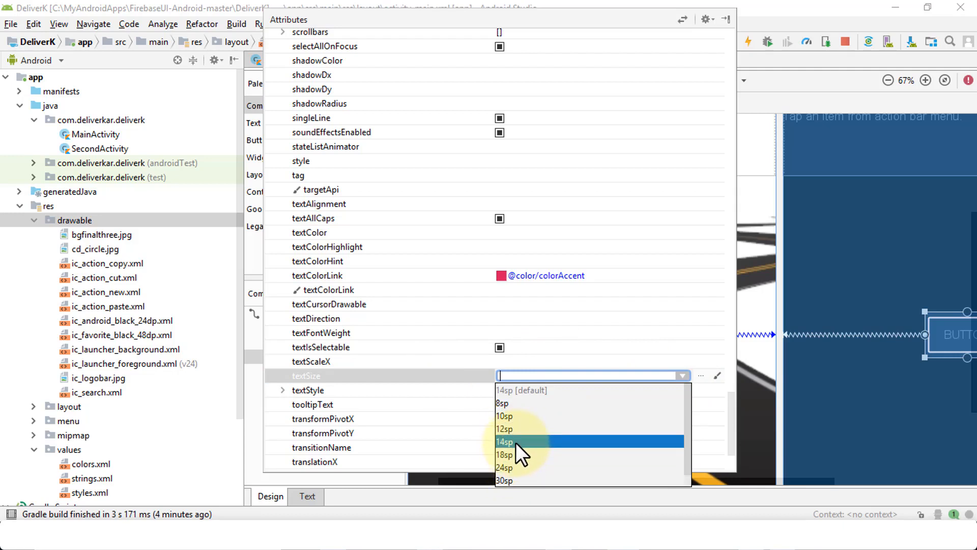
{"action": "left_click", "coordinate": [504, 441]}
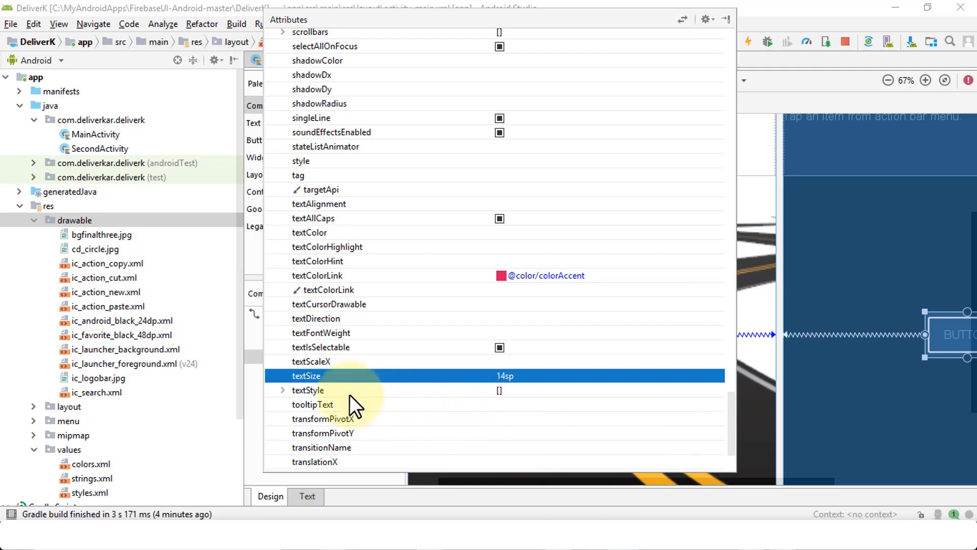
{"action": "left_click", "coordinate": [282, 391]}
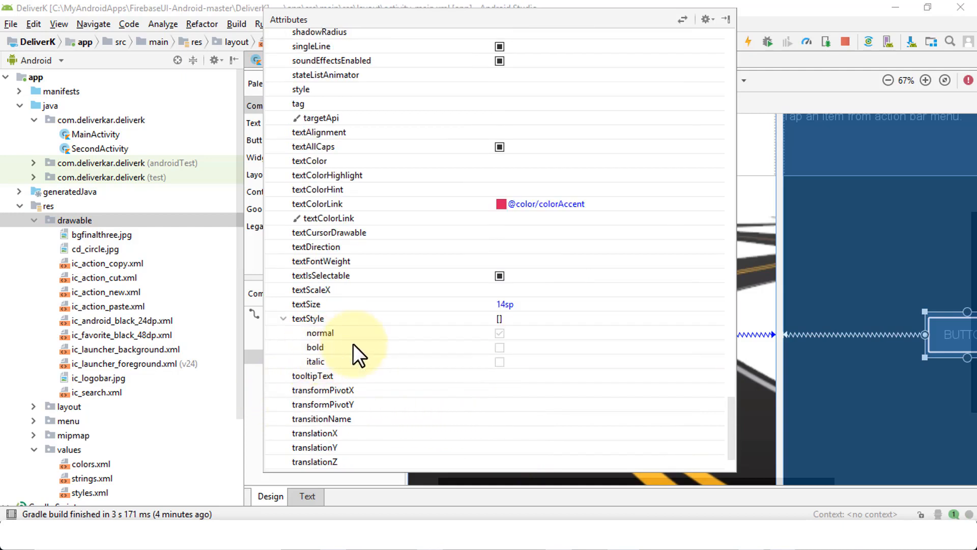
{"action": "scroll", "scroll_direction": "down", "scroll_amount": 3}
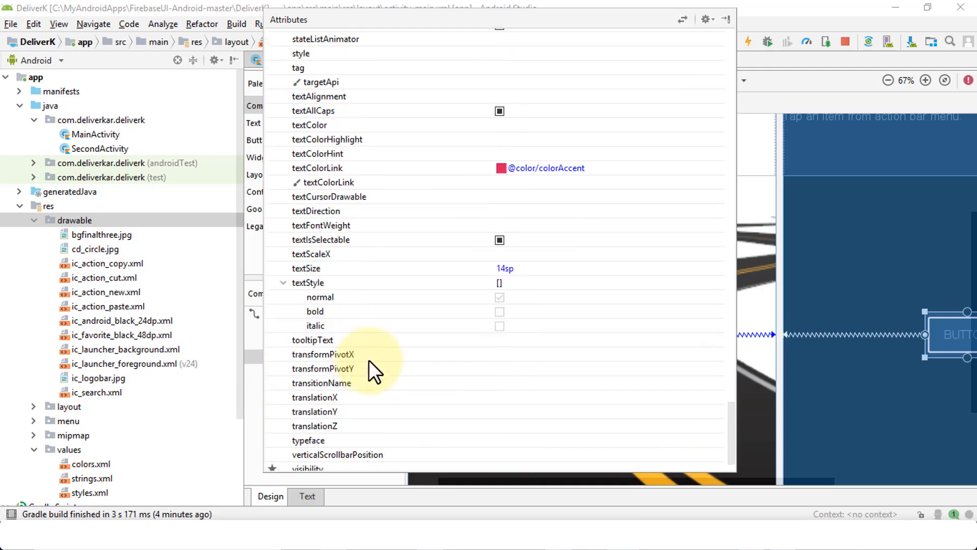
{"action": "left_click", "coordinate": [313, 339]}
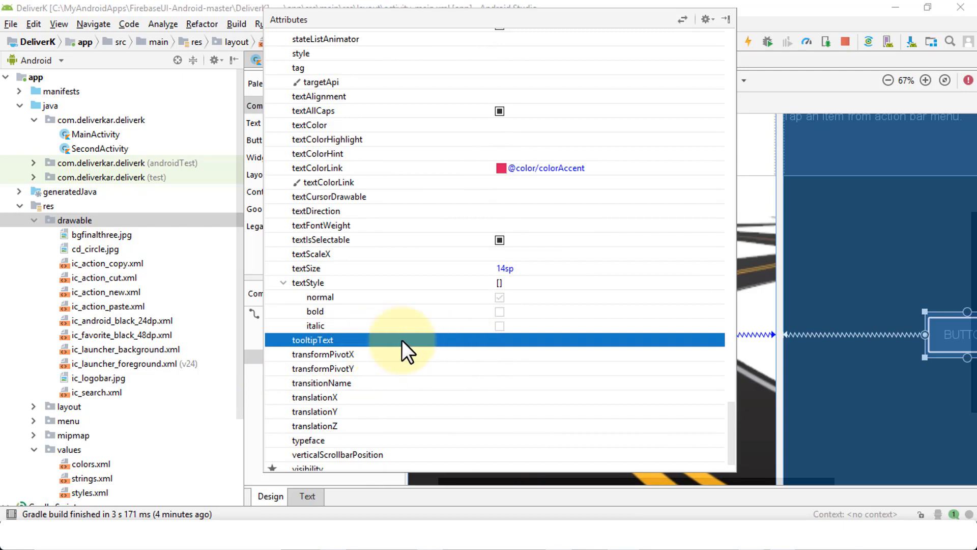
{"action": "mouse_move", "coordinate": [361, 367]}
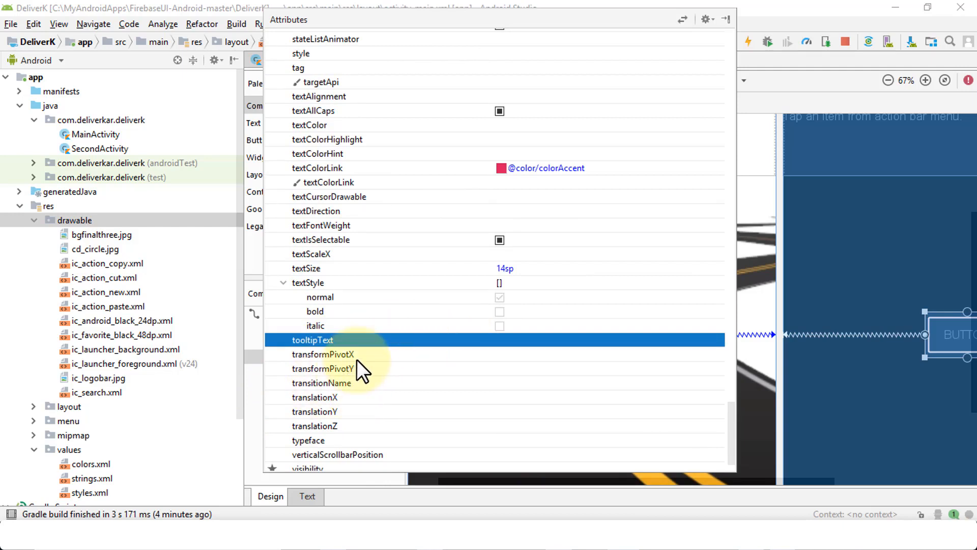
{"action": "scroll", "scroll_direction": "down", "scroll_amount": 3}
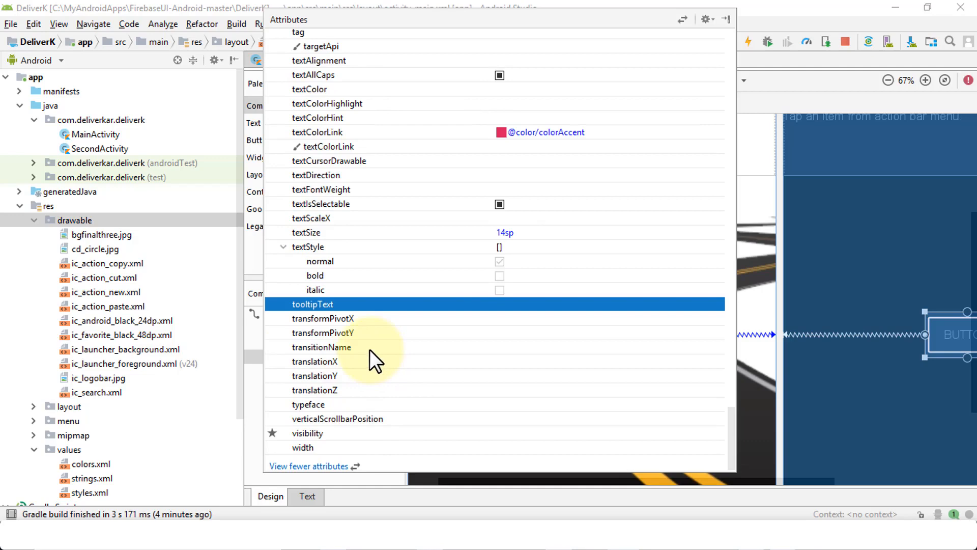
{"action": "scroll", "scroll_direction": "up", "scroll_amount": 3}
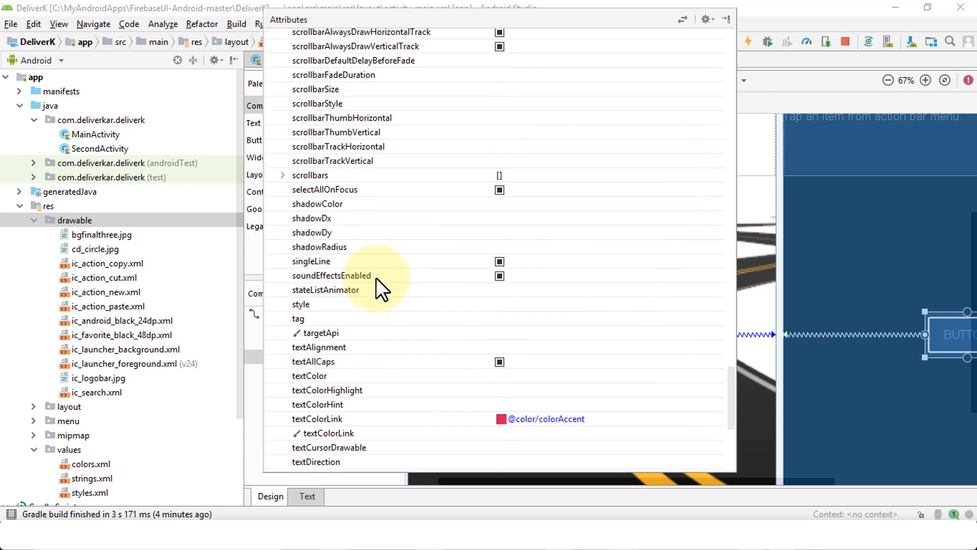
{"action": "mouse_move", "coordinate": [408, 184]}
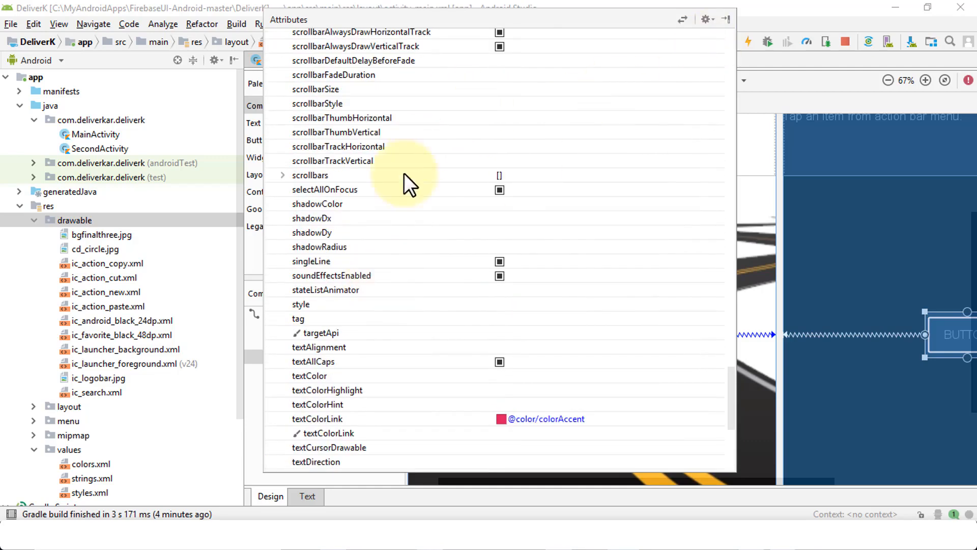
{"action": "mouse_move", "coordinate": [392, 222]}
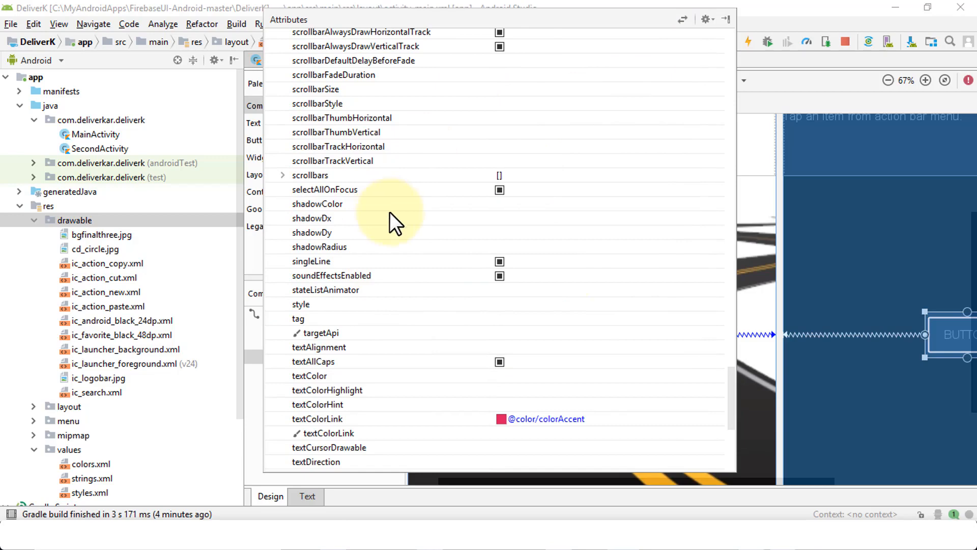
Return to fewer attributes and close the panel to show the Component Tree.
{"action": "left_click", "coordinate": [590, 335]}
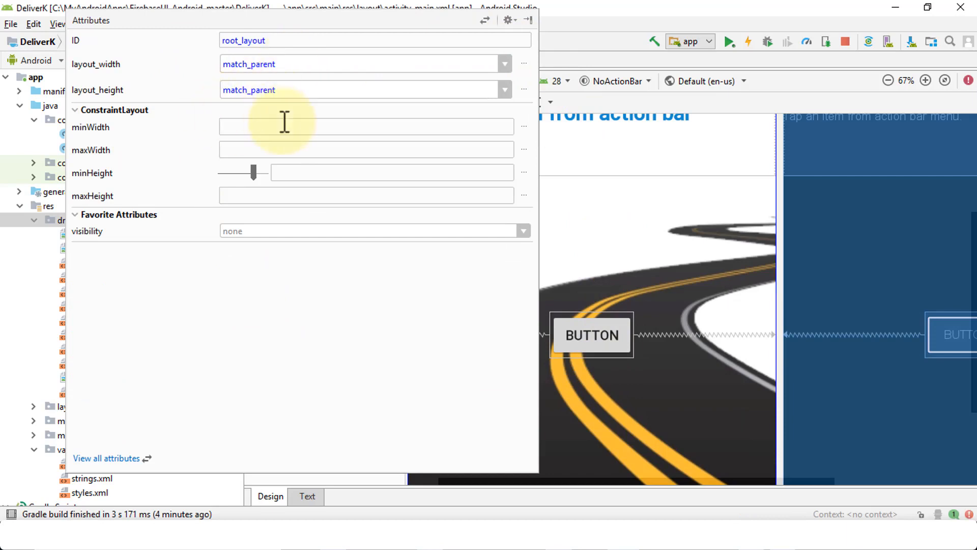
{"action": "mouse_move", "coordinate": [207, 272]}
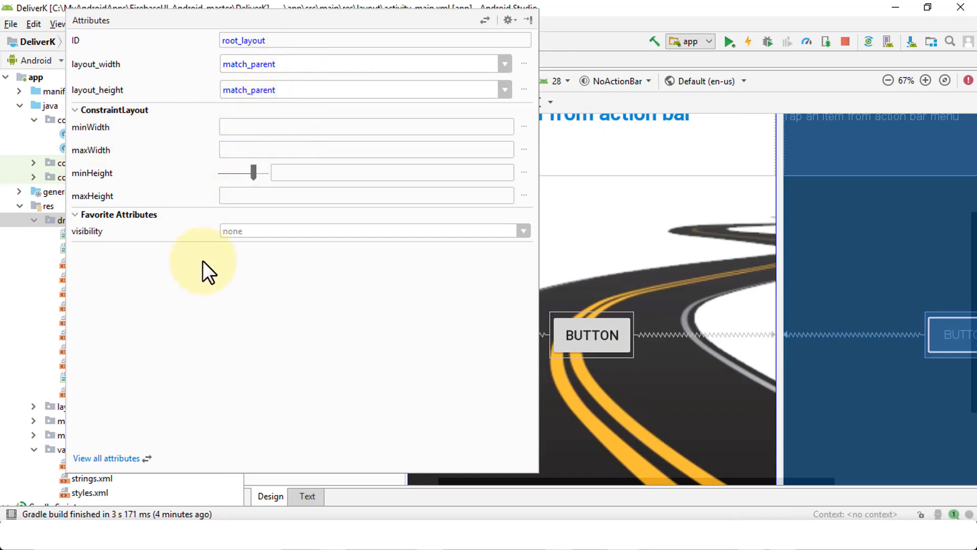
{"action": "left_click", "coordinate": [527, 20]}
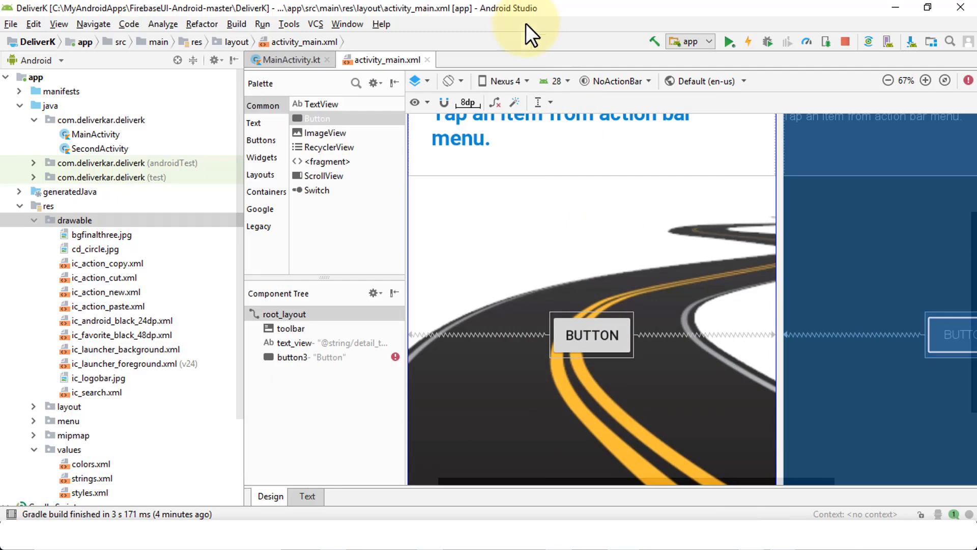
{"action": "mouse_move", "coordinate": [405, 357]}
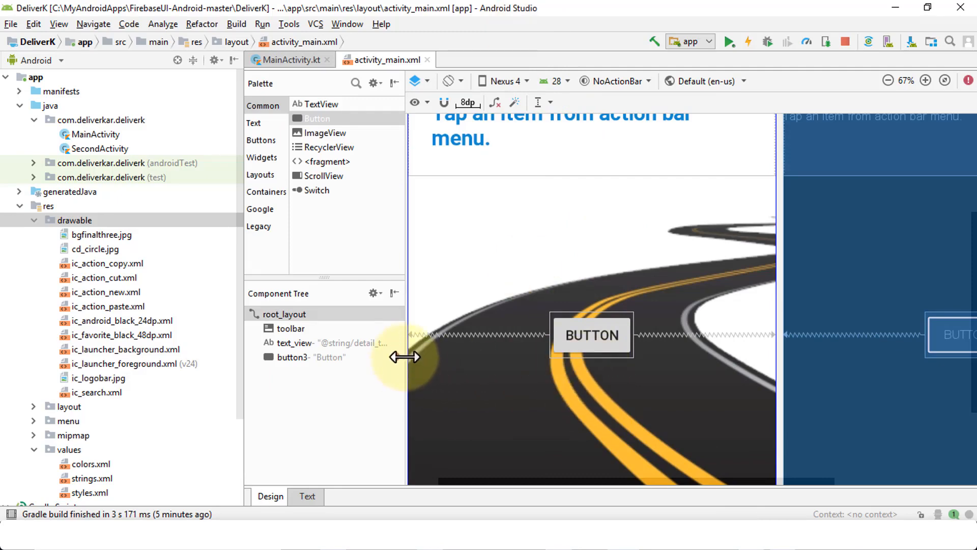
{"action": "mouse_move", "coordinate": [394, 357]}
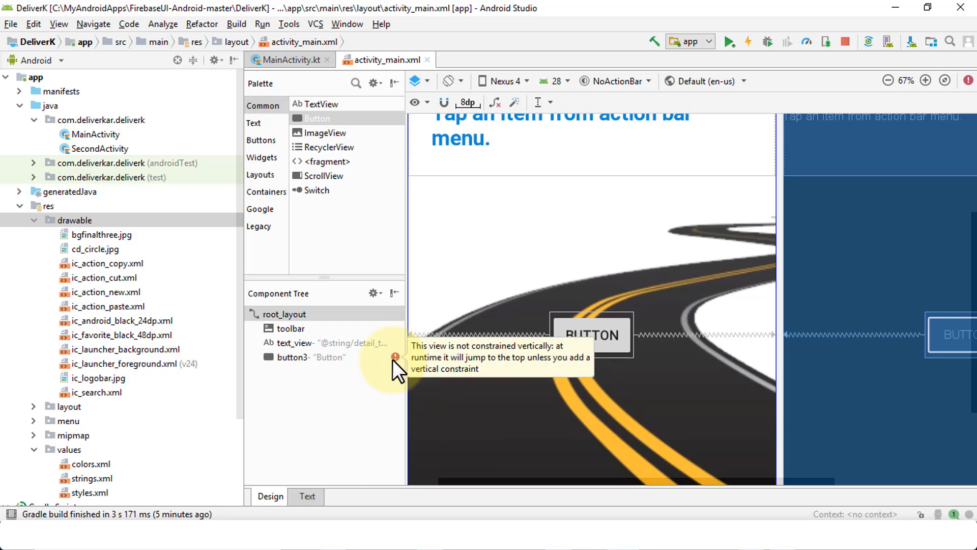
{"action": "mouse_move", "coordinate": [561, 374]}
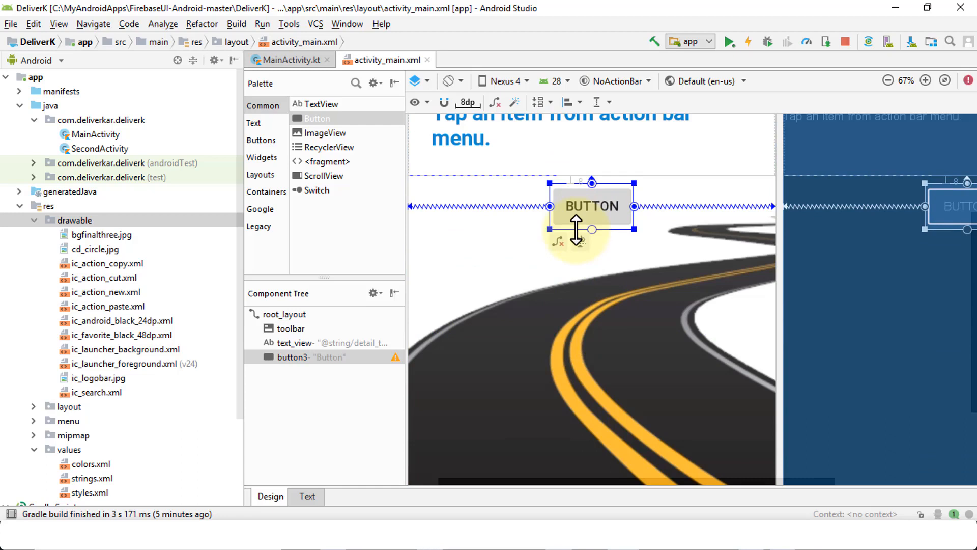
Constrain button3 vertically to the header above and the screen bottom.
{"action": "left_click", "coordinate": [890, 81]}
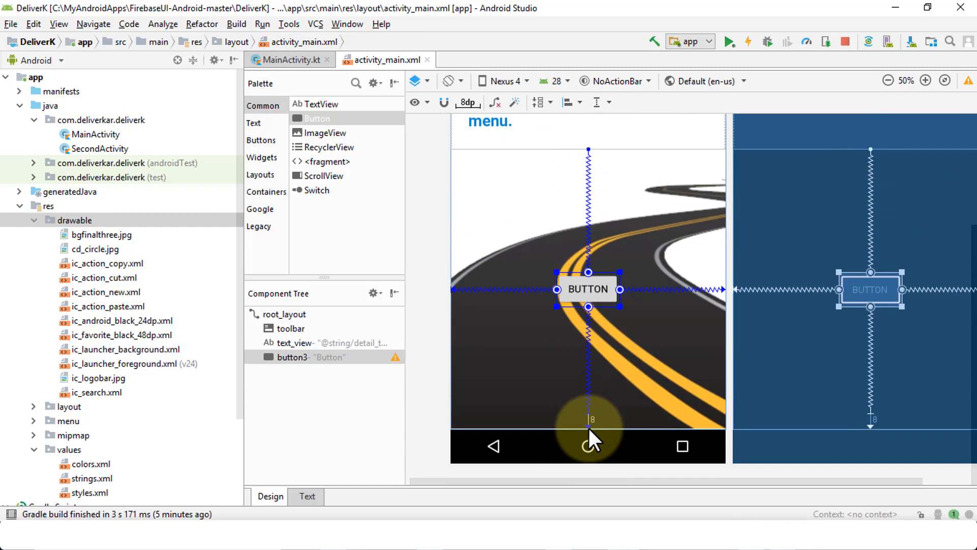
{"action": "mouse_move", "coordinate": [533, 189]}
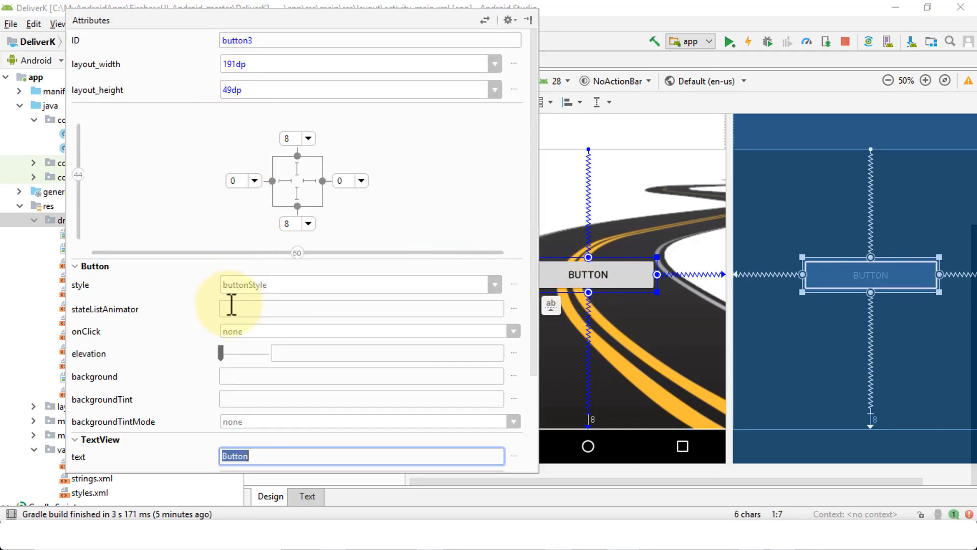
Replace button3's text 'Button' with 'Post Delivery Request'.
{"action": "scroll", "scroll_direction": "down", "scroll_amount": 3}
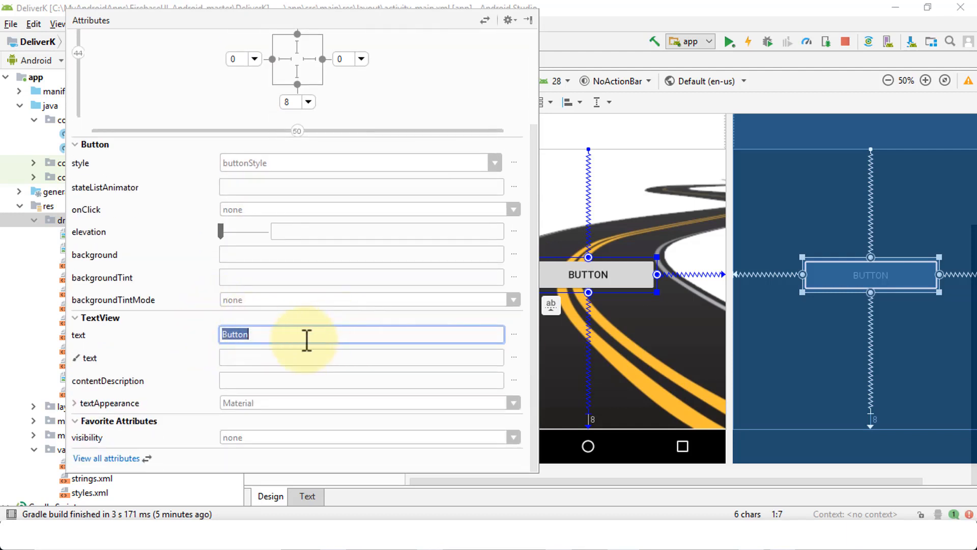
{"action": "type", "text": "Post Delivery Request"}
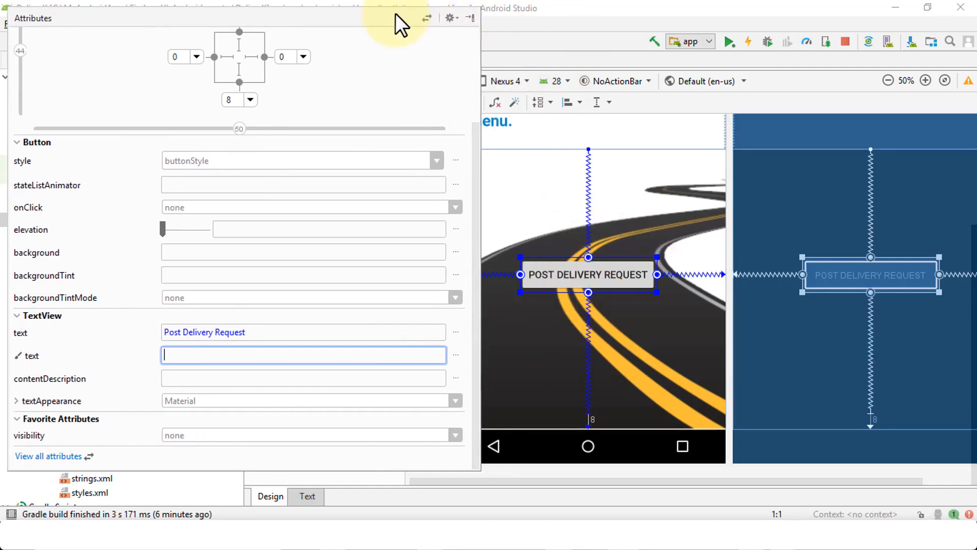
{"action": "mouse_move", "coordinate": [262, 371]}
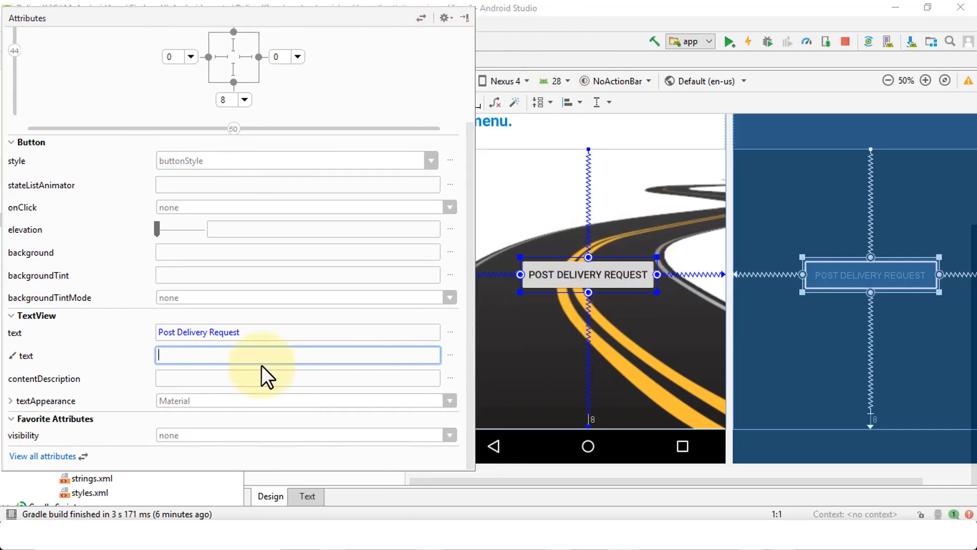
{"action": "mouse_move", "coordinate": [22, 356]}
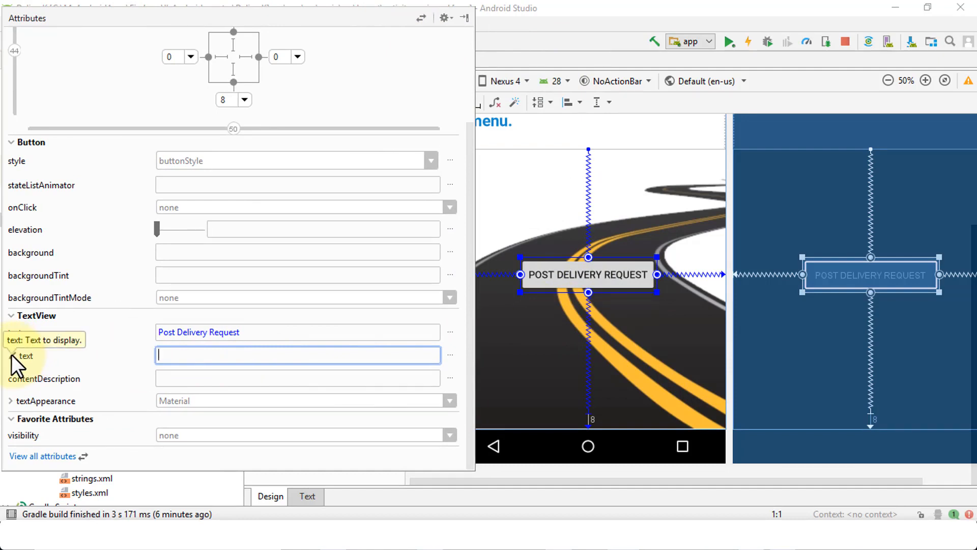
{"action": "mouse_move", "coordinate": [191, 356]}
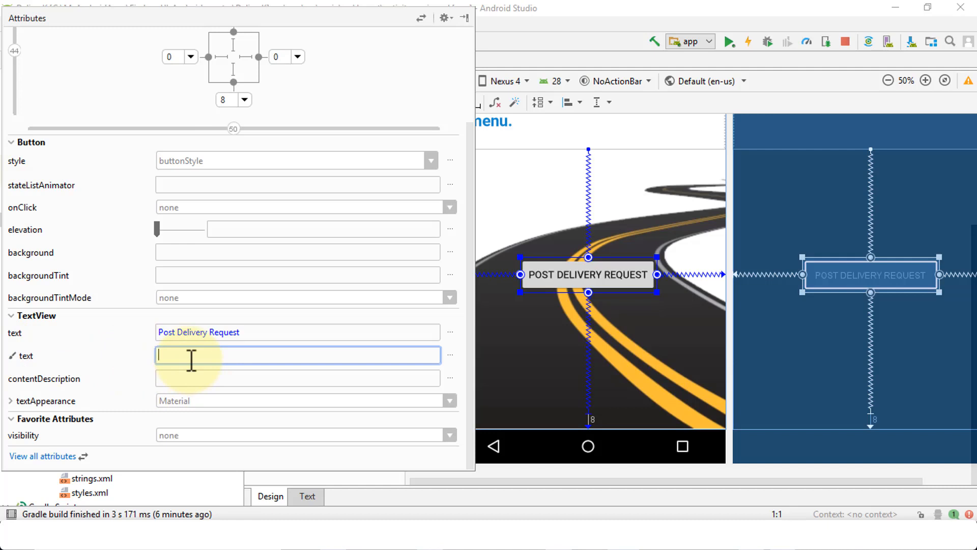
{"action": "left_click", "coordinate": [297, 378]}
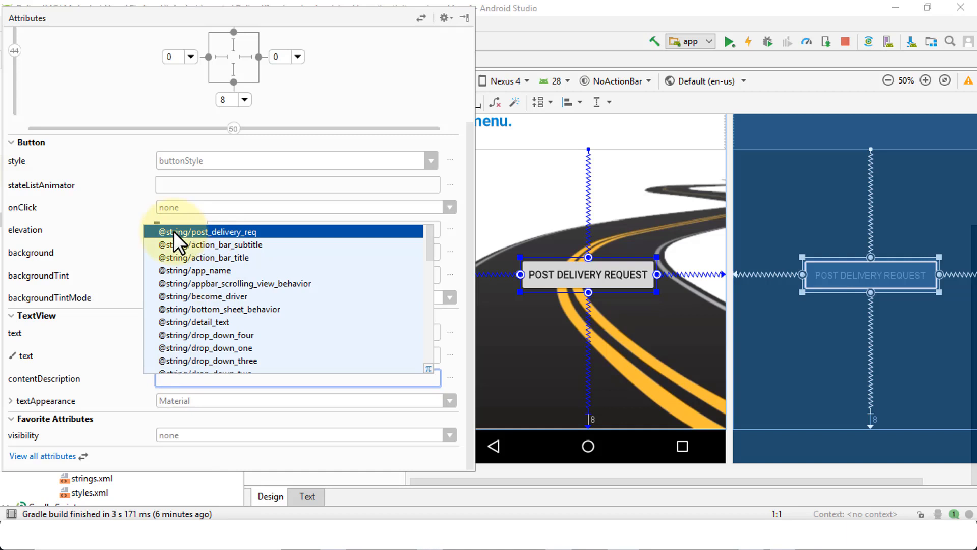
{"action": "mouse_move", "coordinate": [206, 241]}
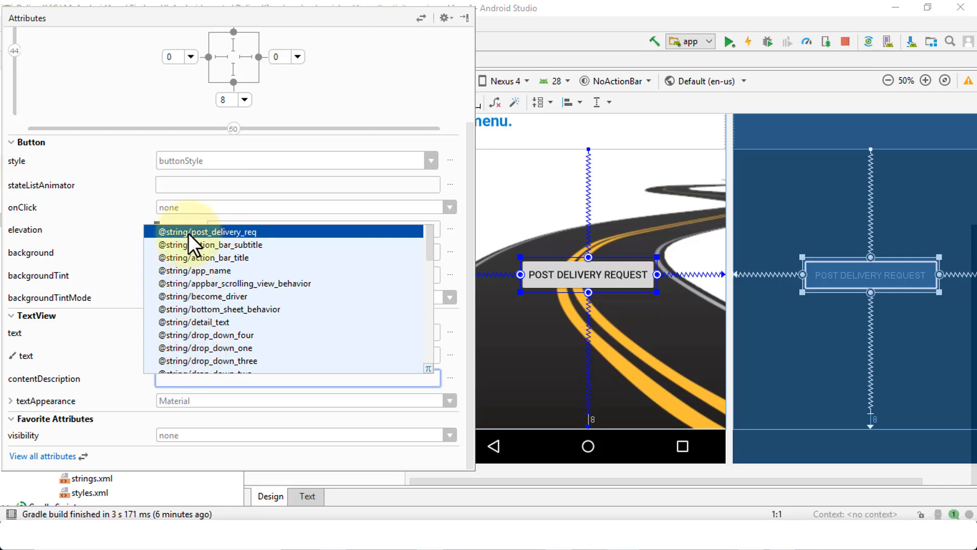
{"action": "left_click", "coordinate": [209, 231]}
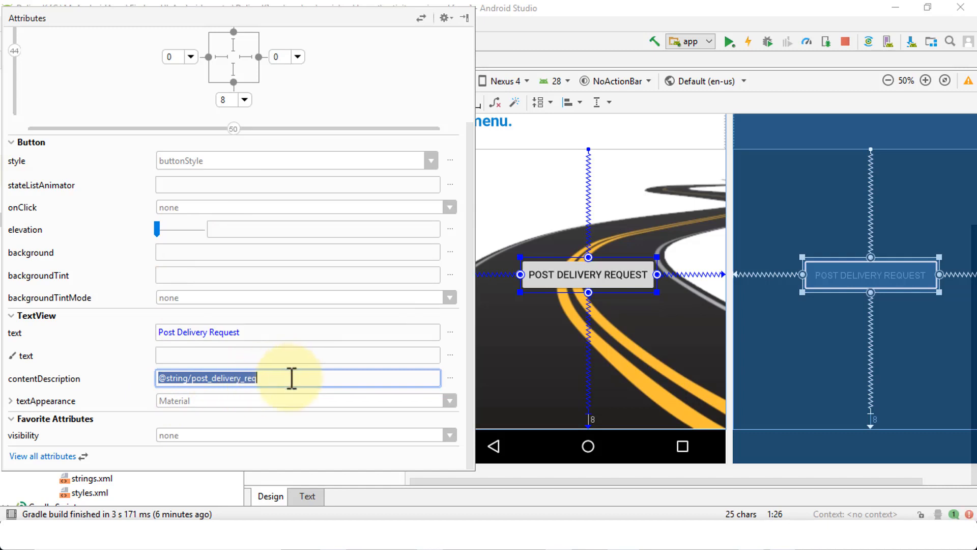
{"action": "left_click", "coordinate": [296, 356]}
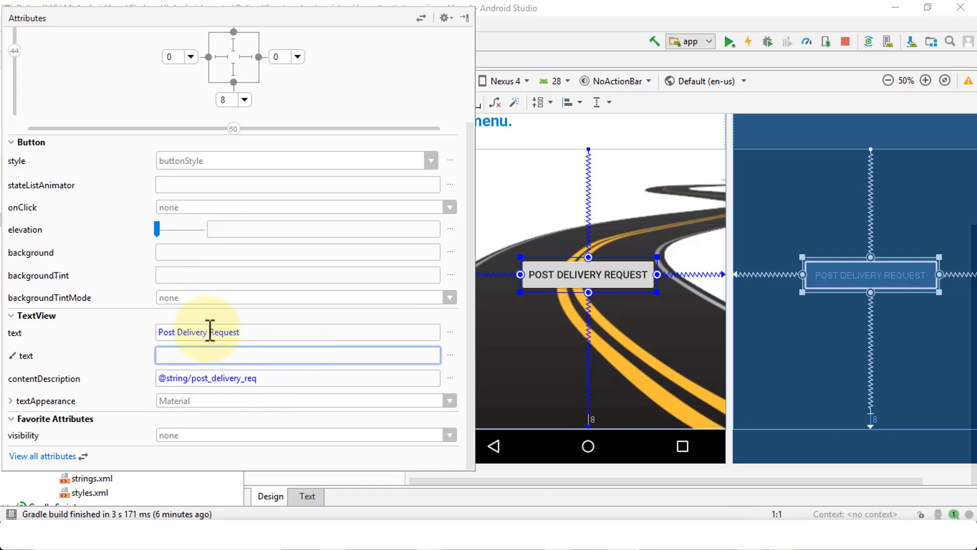
{"action": "mouse_move", "coordinate": [252, 385]}
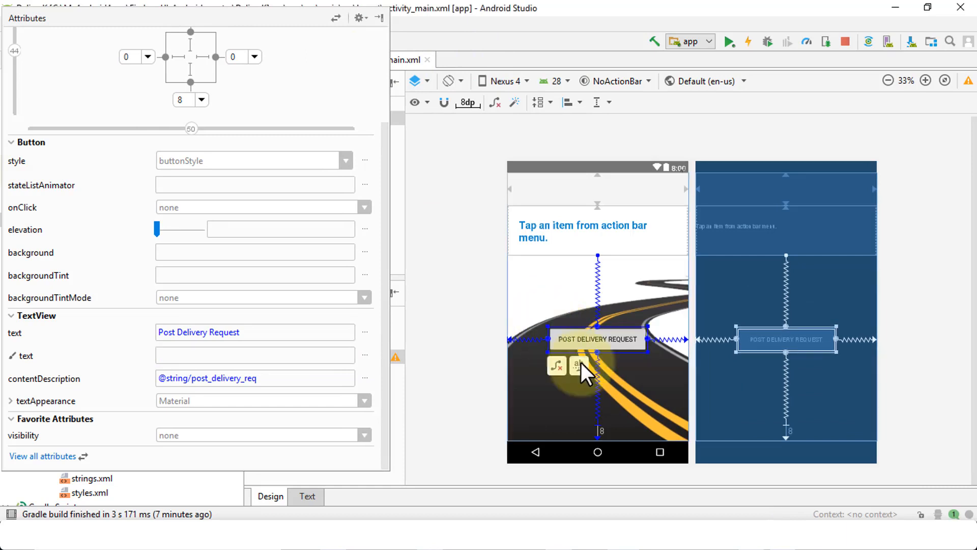
{"action": "mouse_move", "coordinate": [583, 349]}
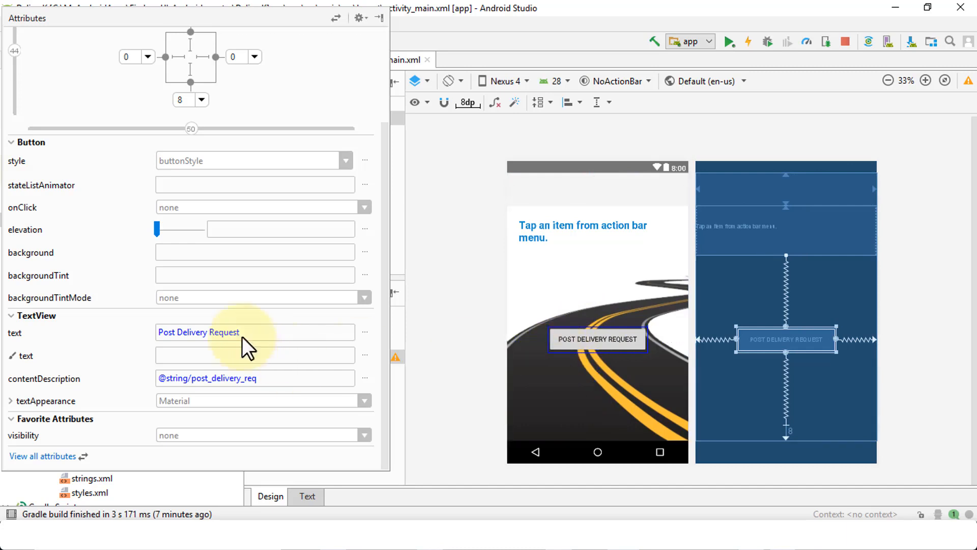
{"action": "mouse_move", "coordinate": [190, 352]}
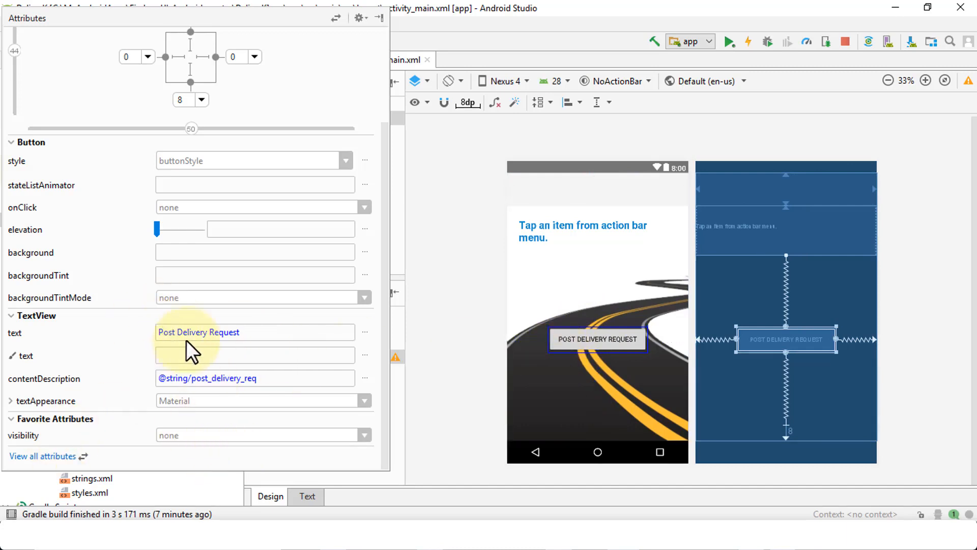
{"action": "mouse_move", "coordinate": [346, 172]}
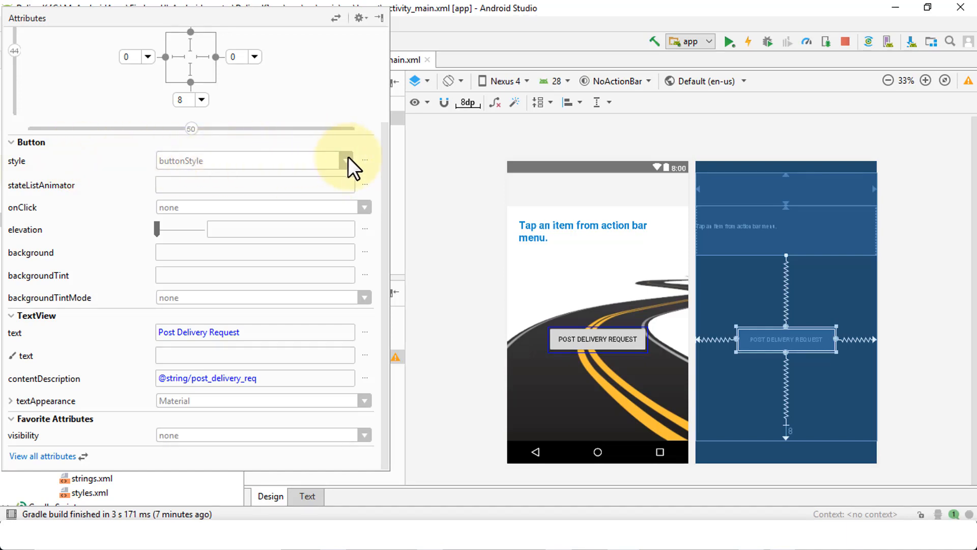
Try the AppCompat Button and Material text button icon styles on button3.
{"action": "left_click", "coordinate": [347, 160]}
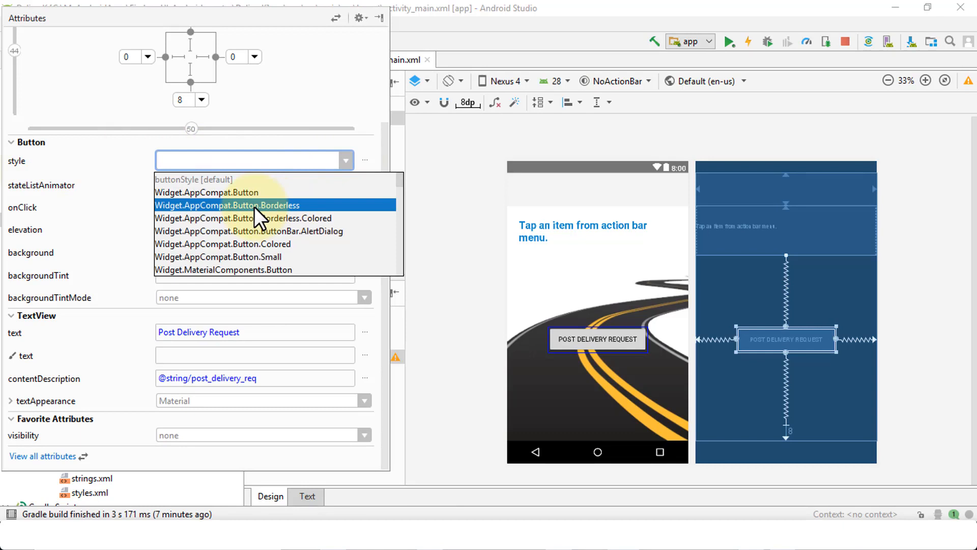
{"action": "mouse_move", "coordinate": [215, 192]}
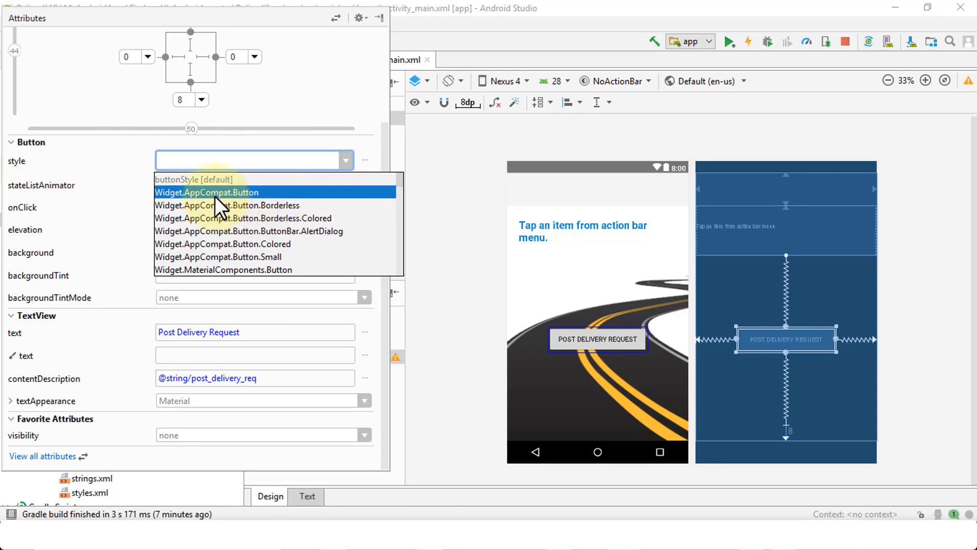
{"action": "left_click", "coordinate": [206, 191]}
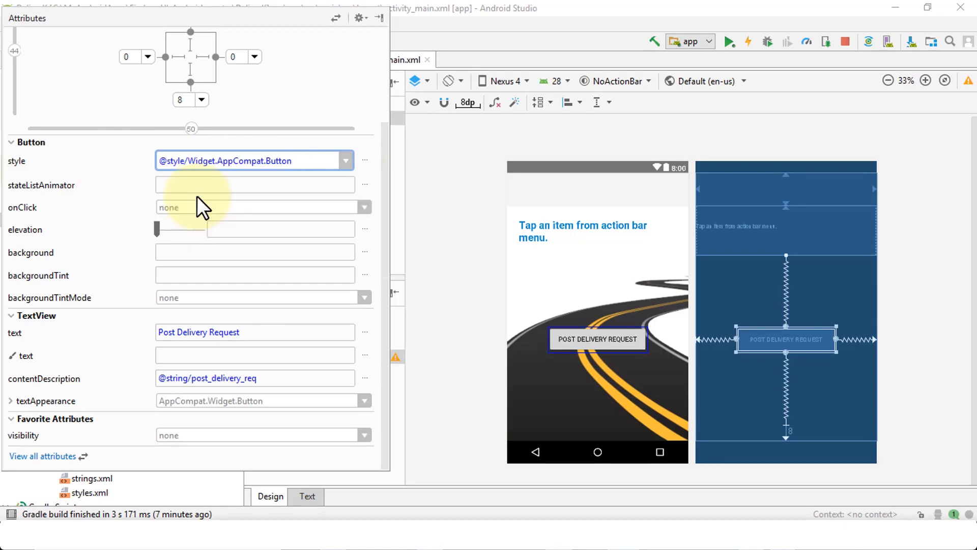
{"action": "left_click", "coordinate": [345, 161]}
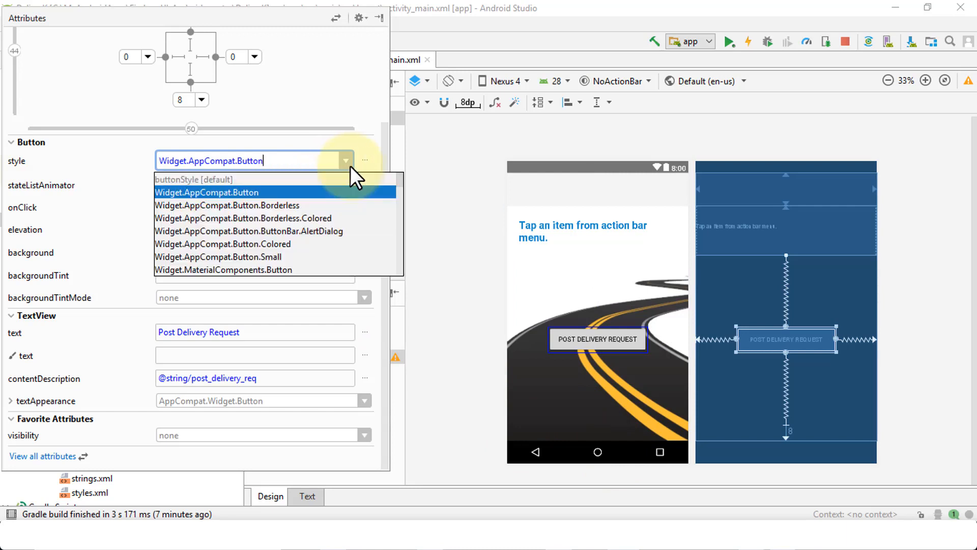
{"action": "scroll", "scroll_direction": "down", "scroll_amount": 3}
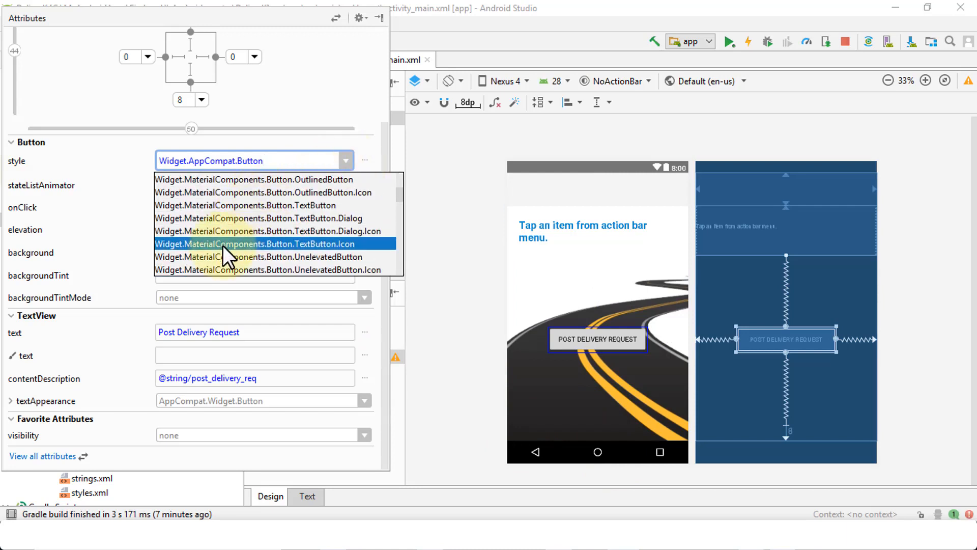
{"action": "left_click", "coordinate": [253, 244]}
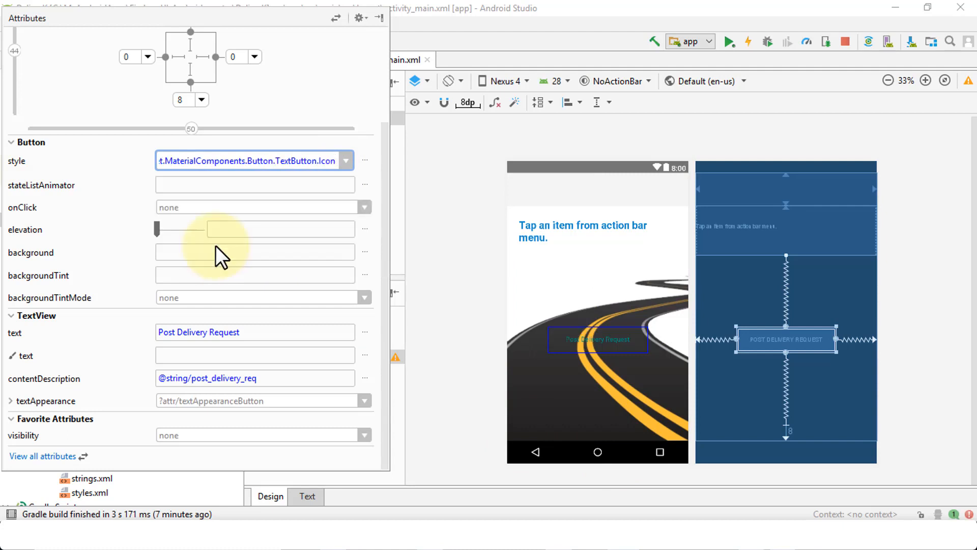
{"action": "left_click", "coordinate": [345, 161]}
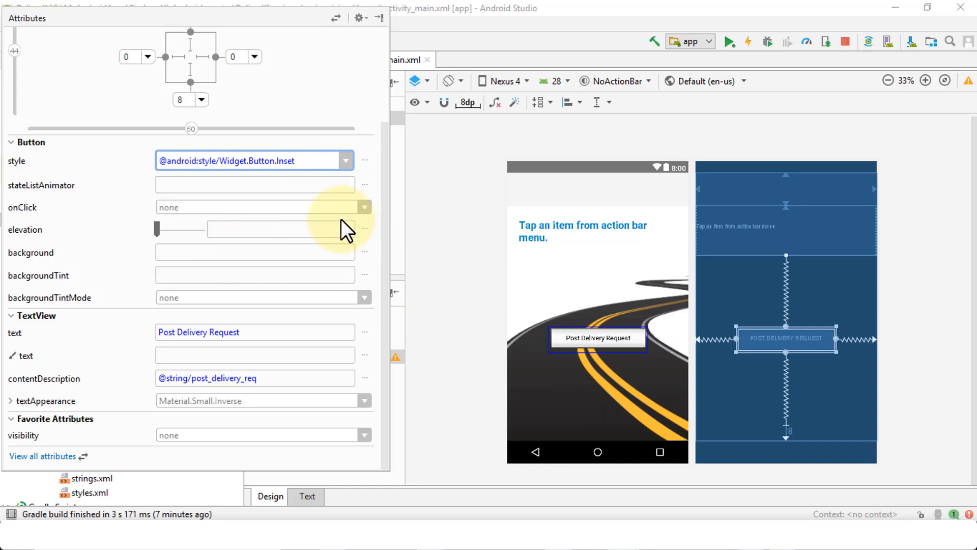
Apply the Widget.Material.Button.Colored style and zoom the design preview in.
{"action": "left_click", "coordinate": [344, 160]}
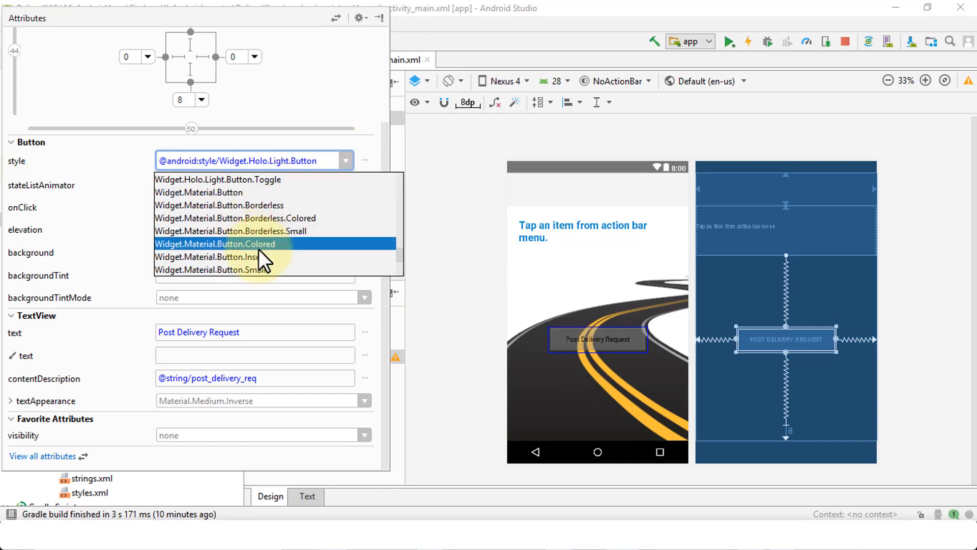
{"action": "left_click", "coordinate": [214, 243]}
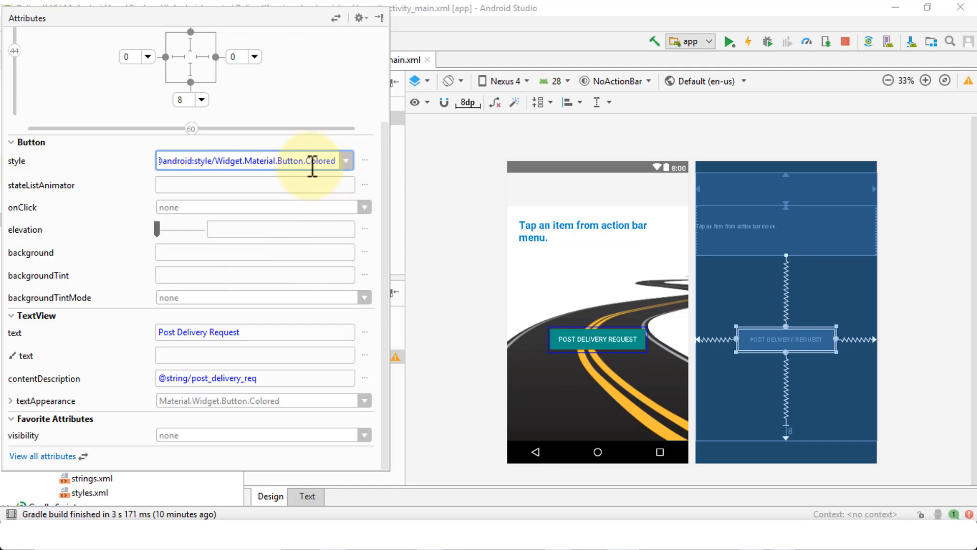
{"action": "left_click", "coordinate": [928, 80]}
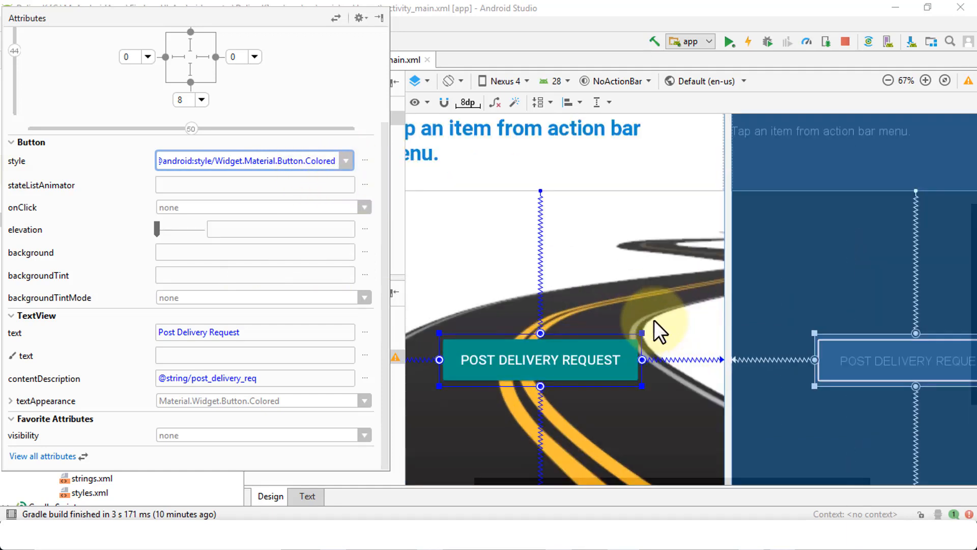
{"action": "mouse_move", "coordinate": [569, 491]}
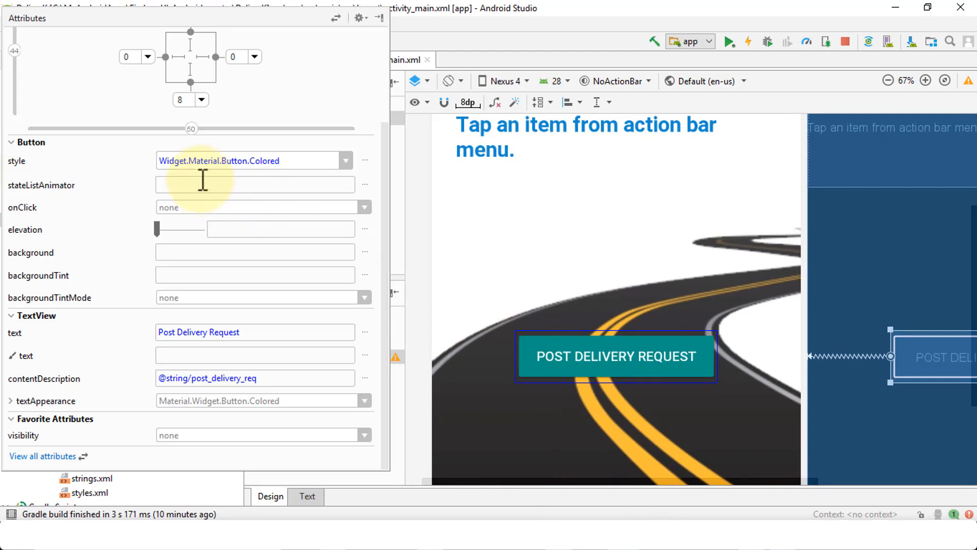
{"action": "mouse_move", "coordinate": [244, 274]}
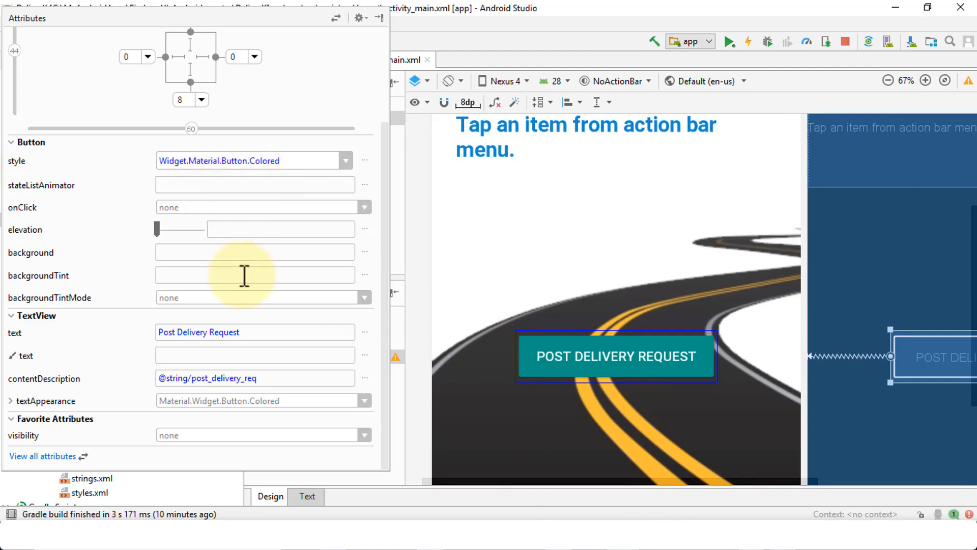
{"action": "mouse_move", "coordinate": [213, 402]}
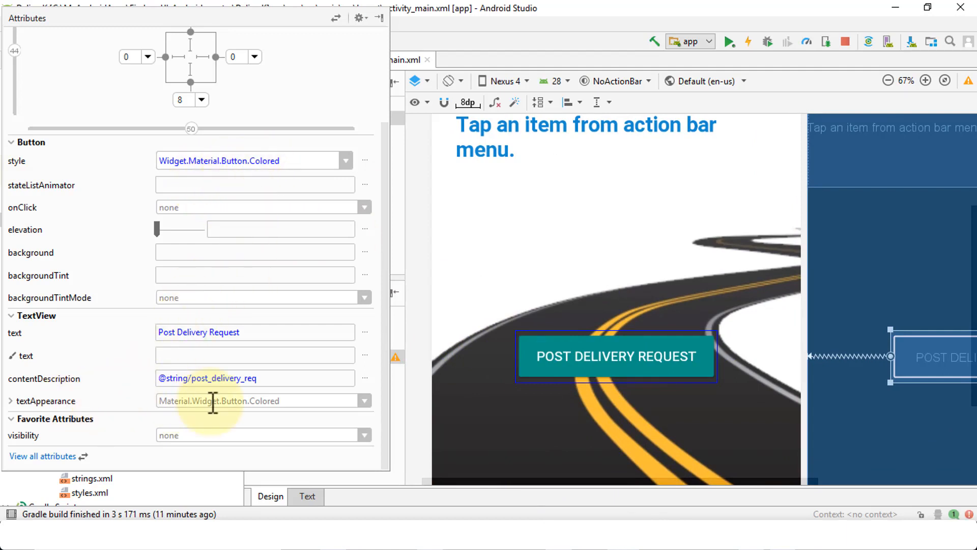
{"action": "left_click", "coordinate": [10, 400]}
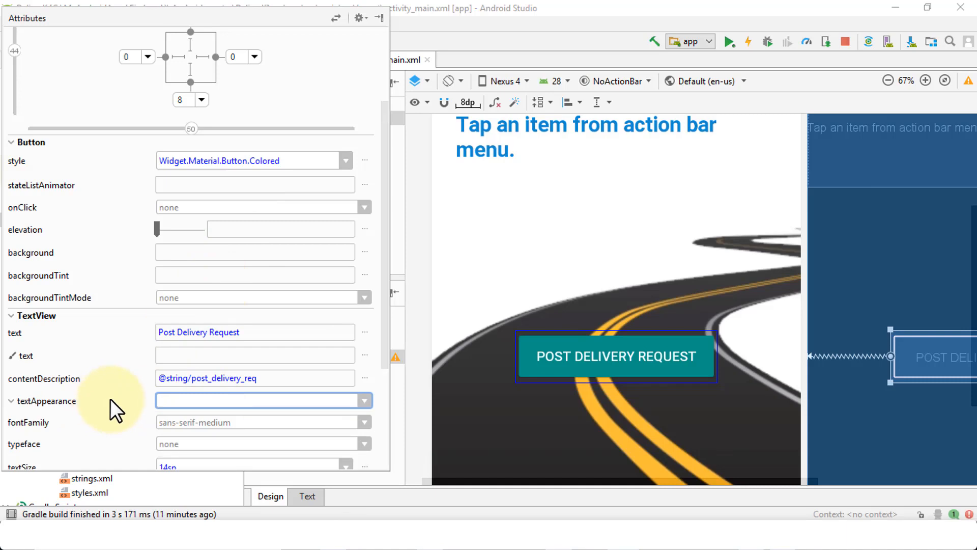
{"action": "scroll", "scroll_direction": "down", "scroll_amount": 3}
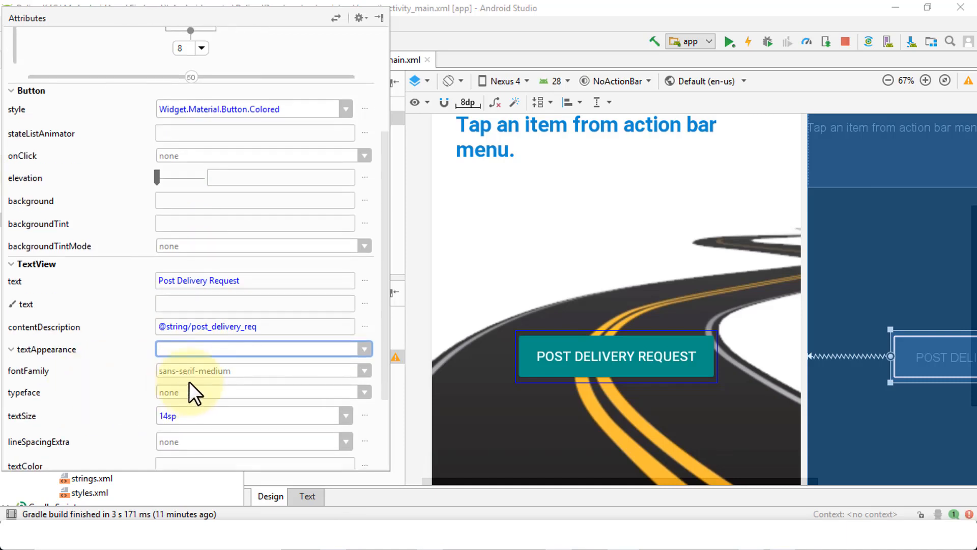
{"action": "scroll", "scroll_direction": "down", "scroll_amount": 3}
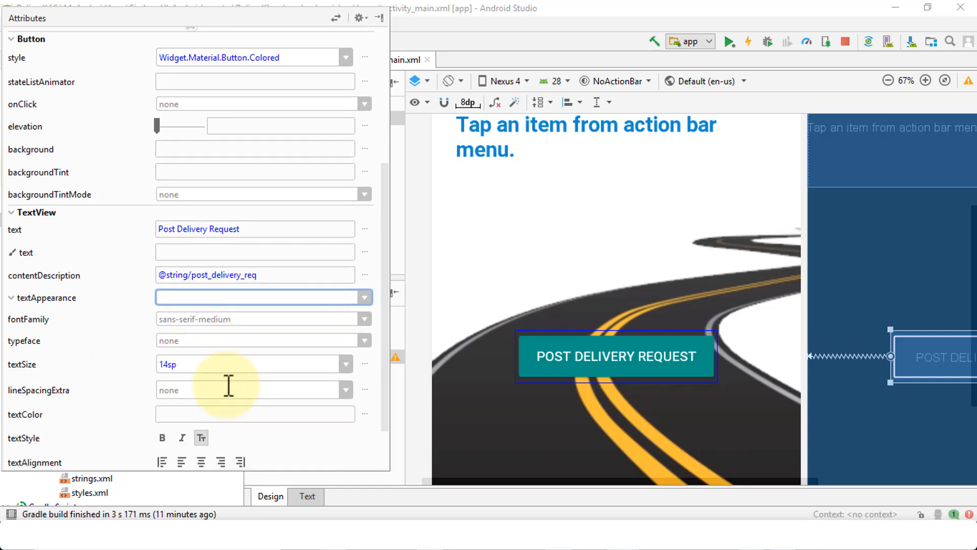
{"action": "scroll", "scroll_direction": "down", "scroll_amount": 3}
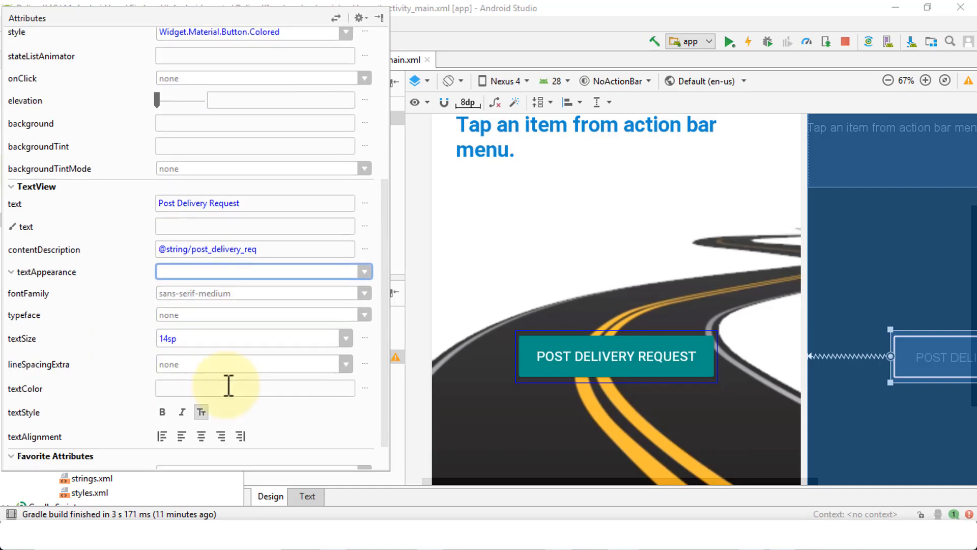
{"action": "left_click", "coordinate": [253, 388]}
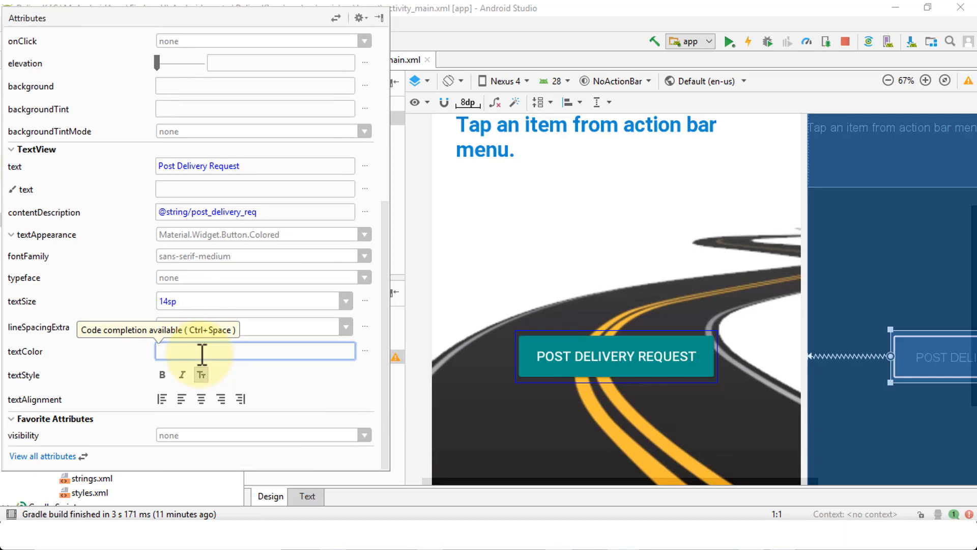
{"action": "mouse_move", "coordinate": [253, 367]}
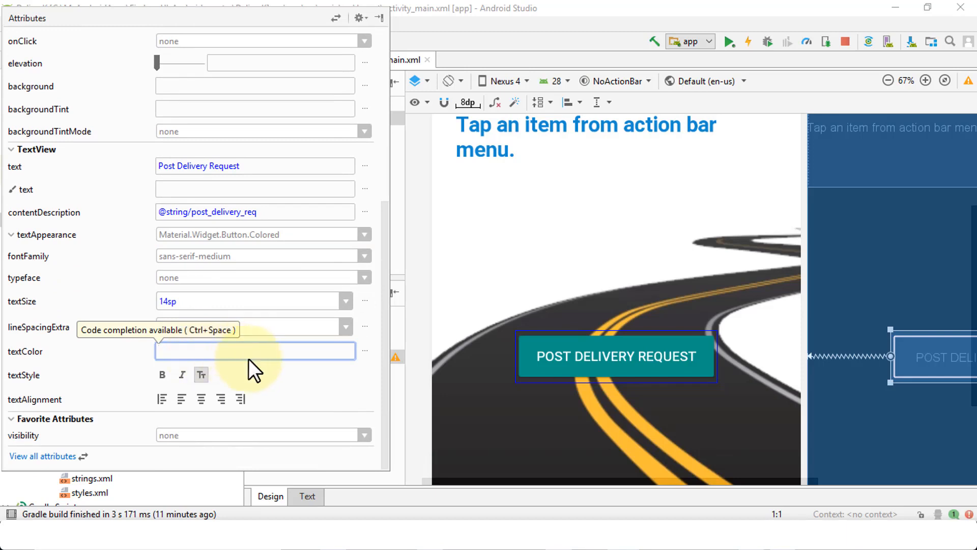
{"action": "mouse_move", "coordinate": [161, 374]}
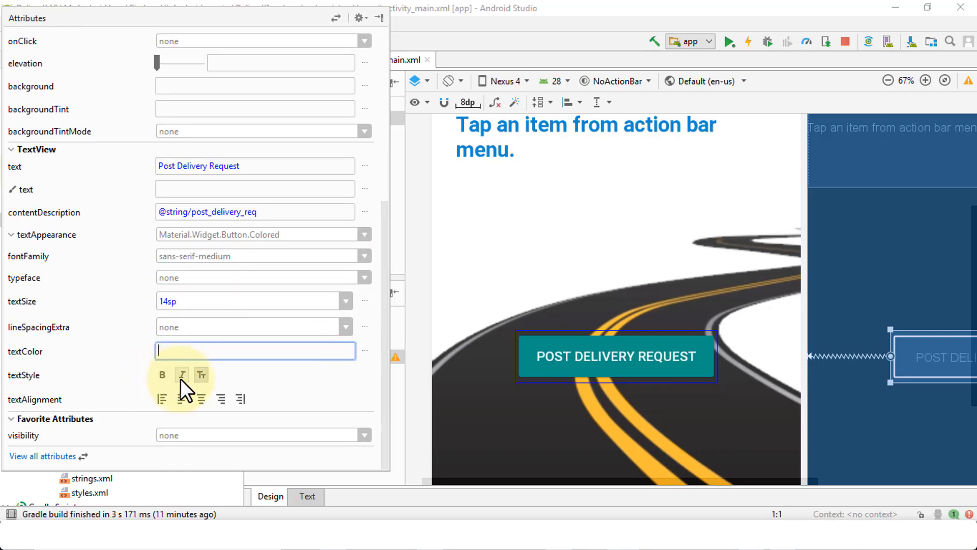
{"action": "mouse_move", "coordinate": [205, 334]}
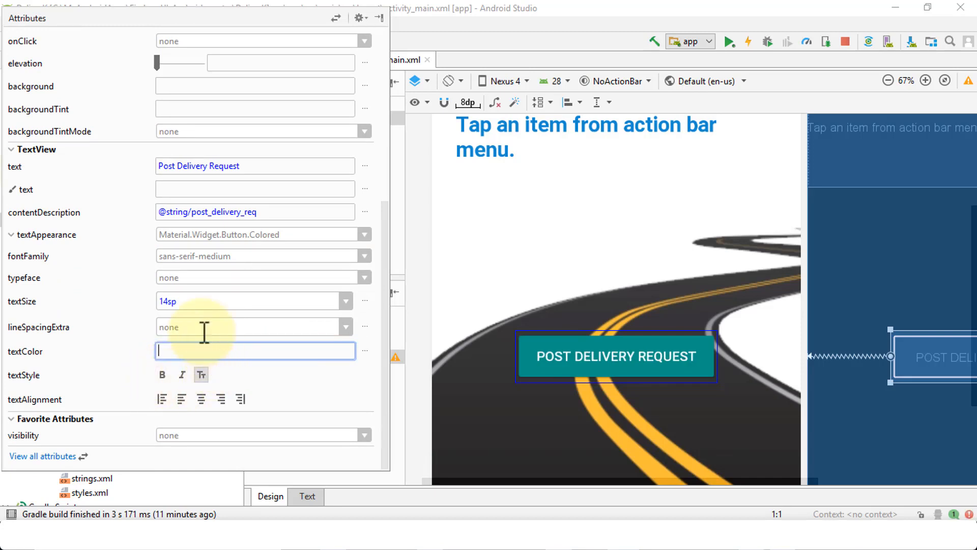
{"action": "scroll", "scroll_direction": "up", "scroll_amount": 3}
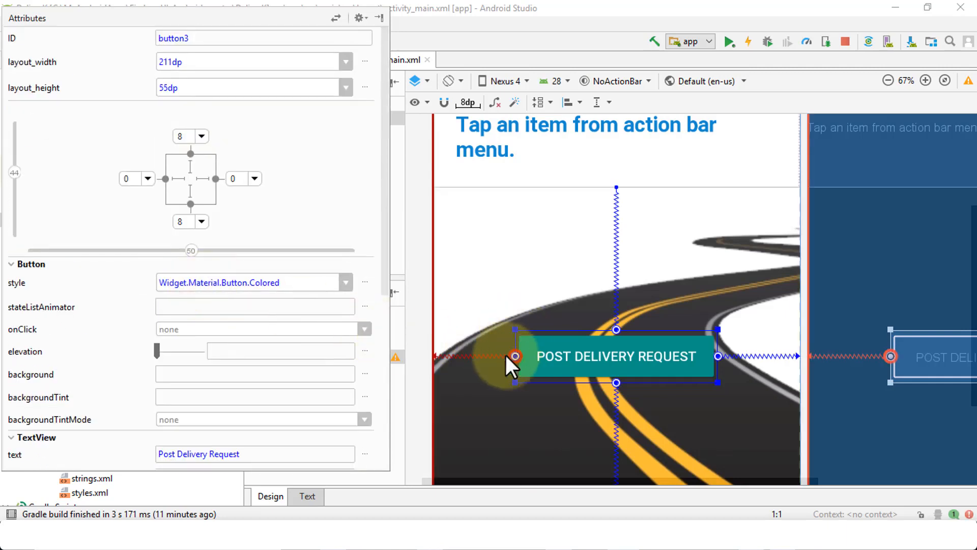
{"action": "mouse_move", "coordinate": [489, 352]}
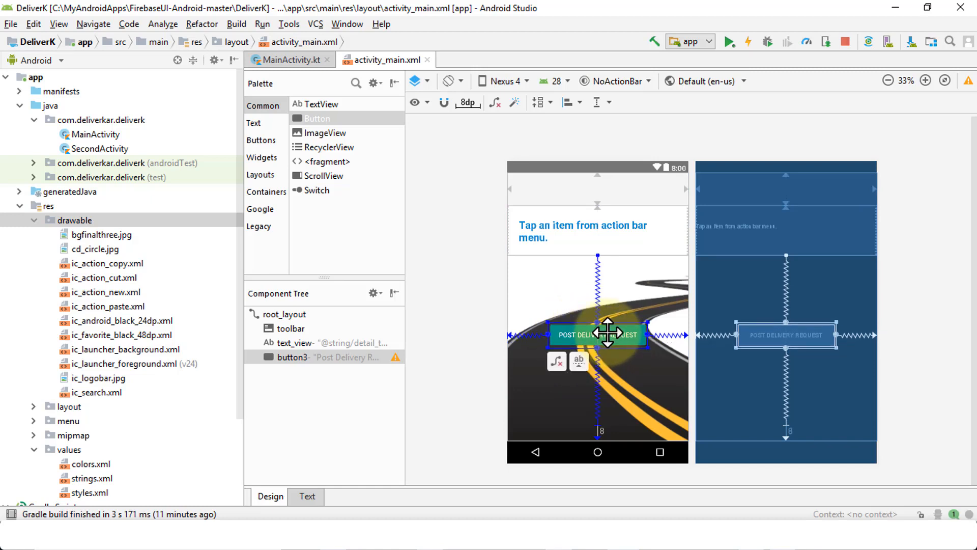
{"action": "mouse_move", "coordinate": [397, 357]}
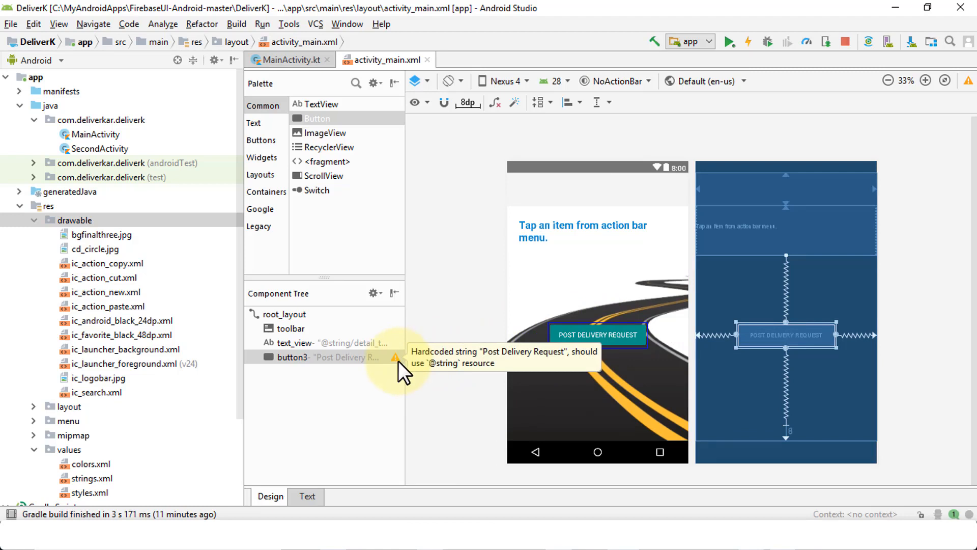
Review the button's hardcoded-text warning details and apply the Extract string resource fix.
{"action": "left_click", "coordinate": [395, 356]}
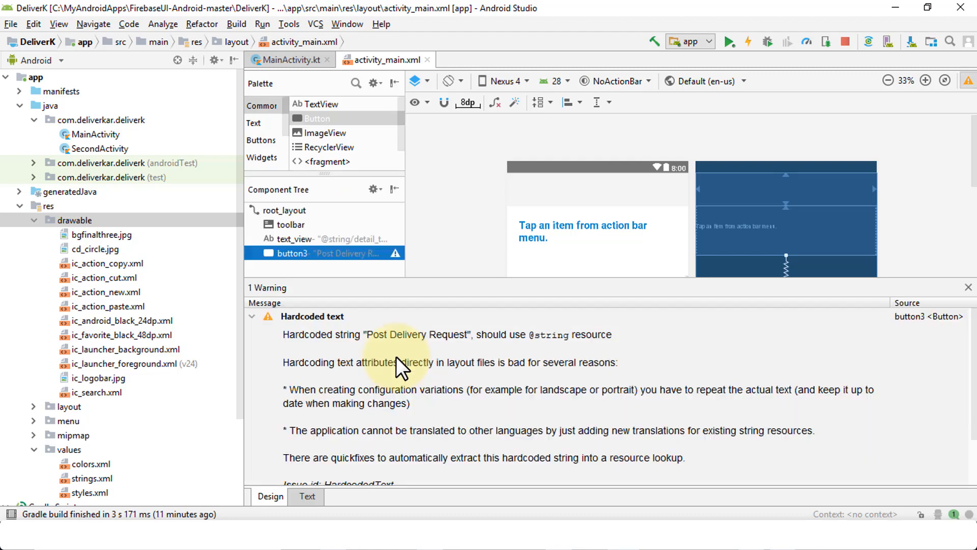
{"action": "mouse_move", "coordinate": [317, 364]}
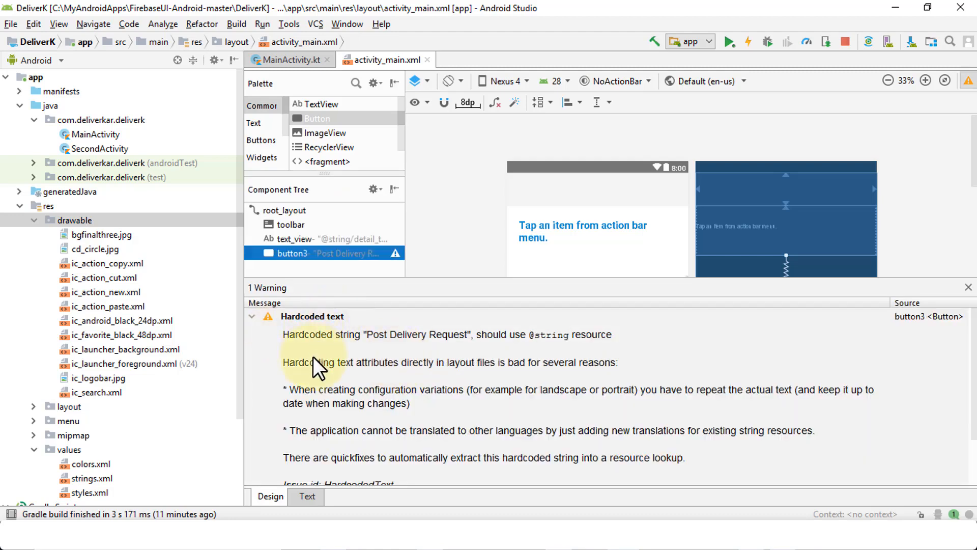
{"action": "mouse_move", "coordinate": [309, 364]}
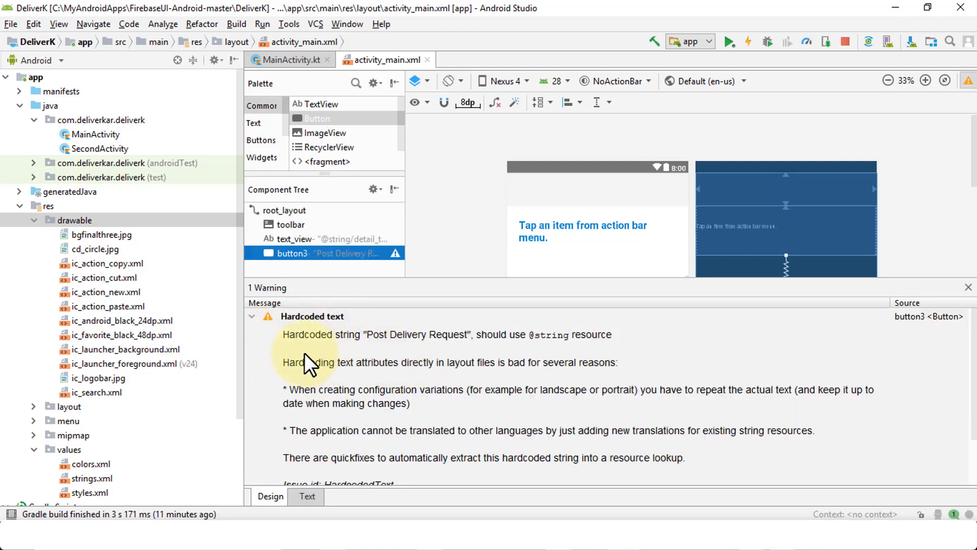
{"action": "mouse_move", "coordinate": [308, 365]}
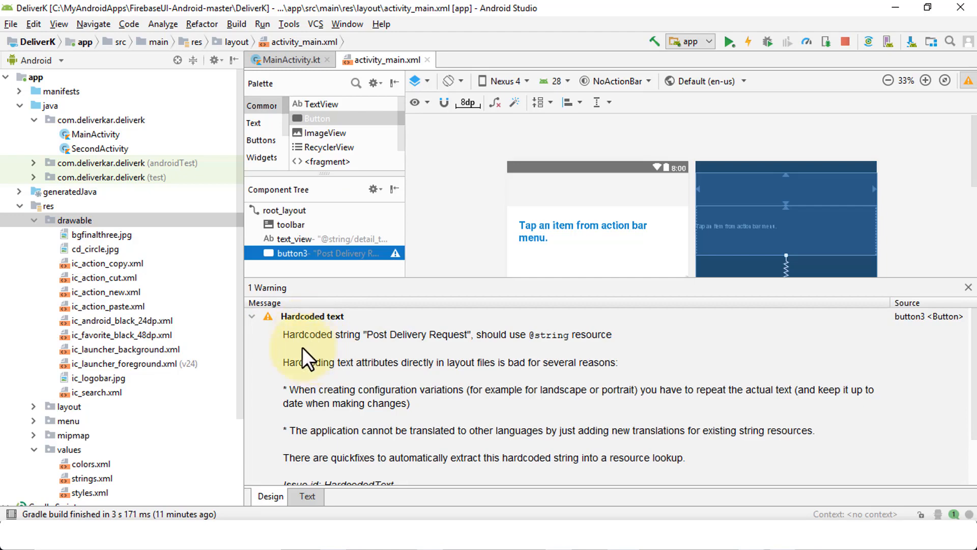
{"action": "mouse_move", "coordinate": [324, 383]}
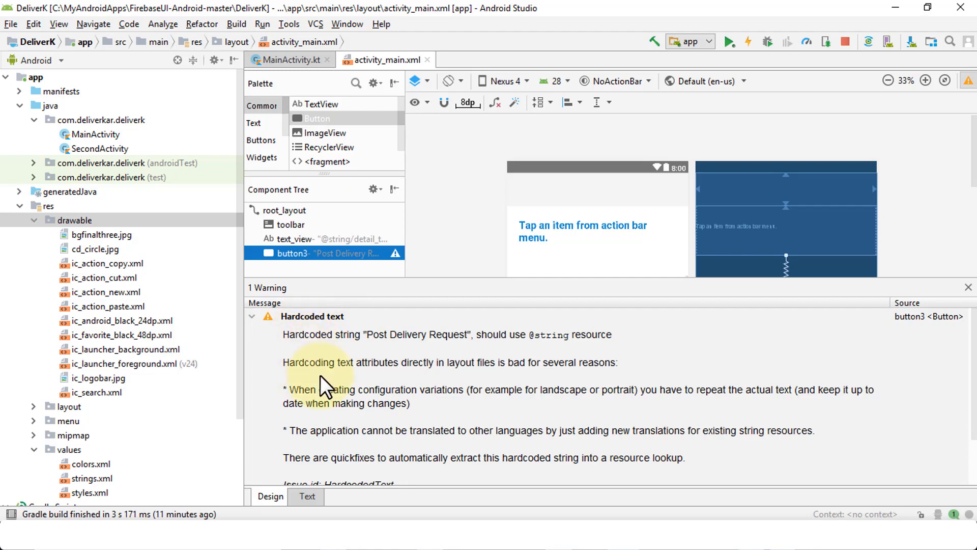
{"action": "scroll", "scroll_direction": "down", "scroll_amount": 3}
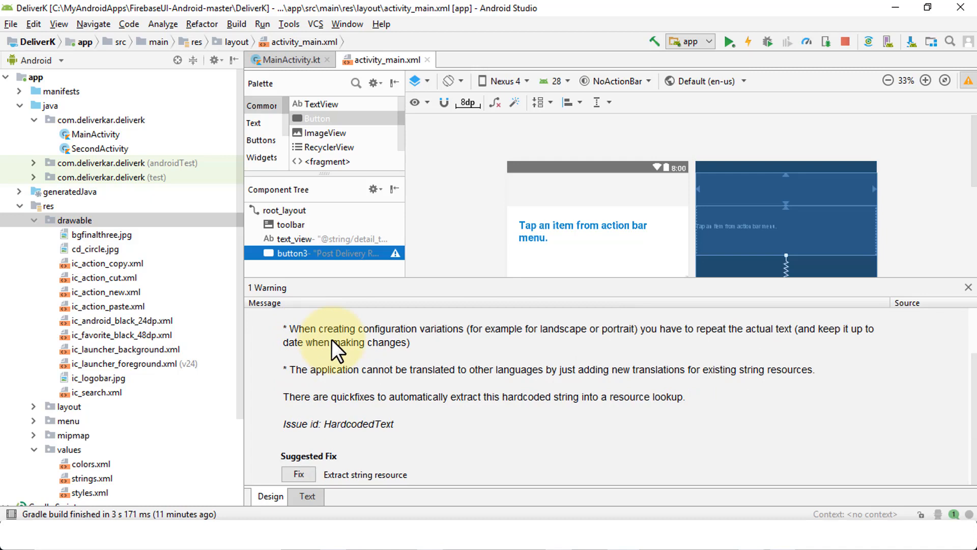
{"action": "mouse_move", "coordinate": [112, 433]}
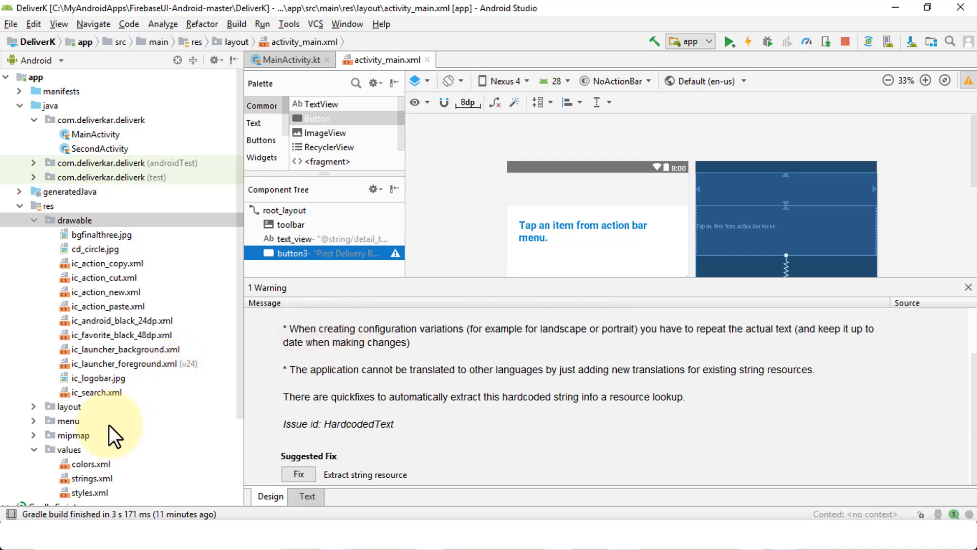
{"action": "scroll", "scroll_direction": "down", "scroll_amount": 3}
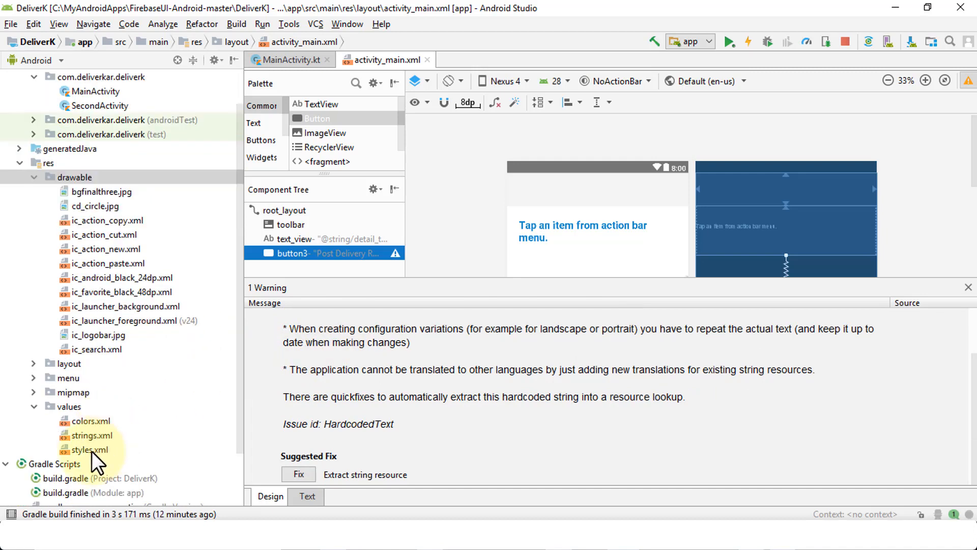
{"action": "mouse_move", "coordinate": [102, 442]}
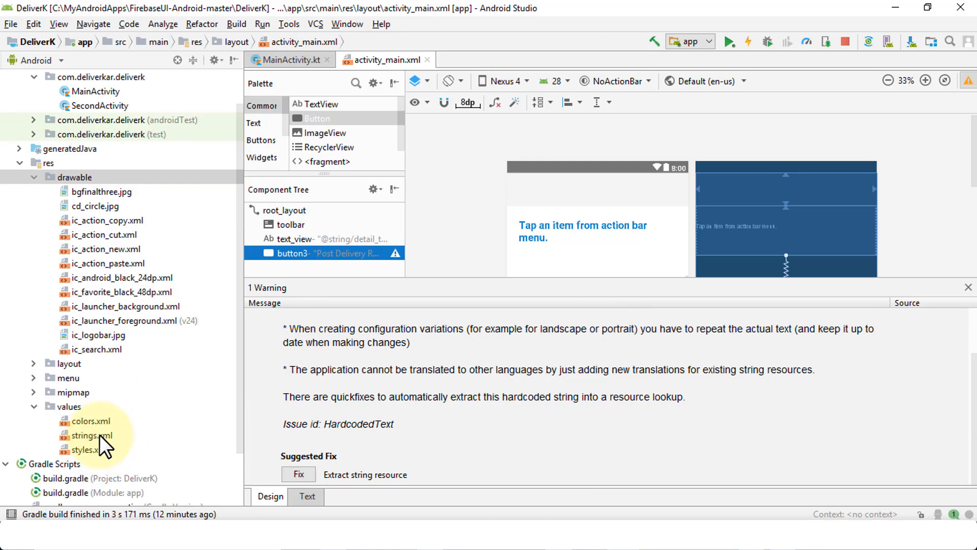
{"action": "mouse_move", "coordinate": [329, 427]}
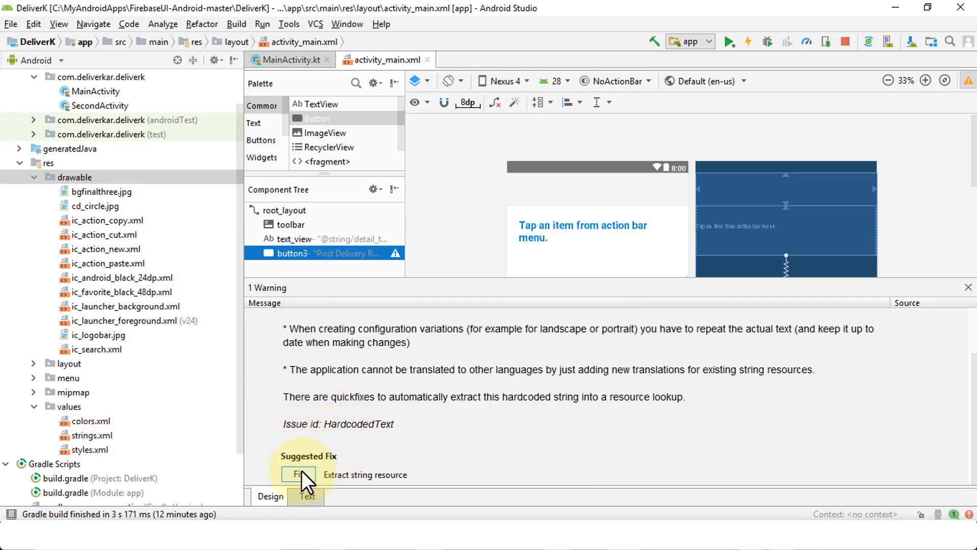
{"action": "mouse_move", "coordinate": [324, 483]}
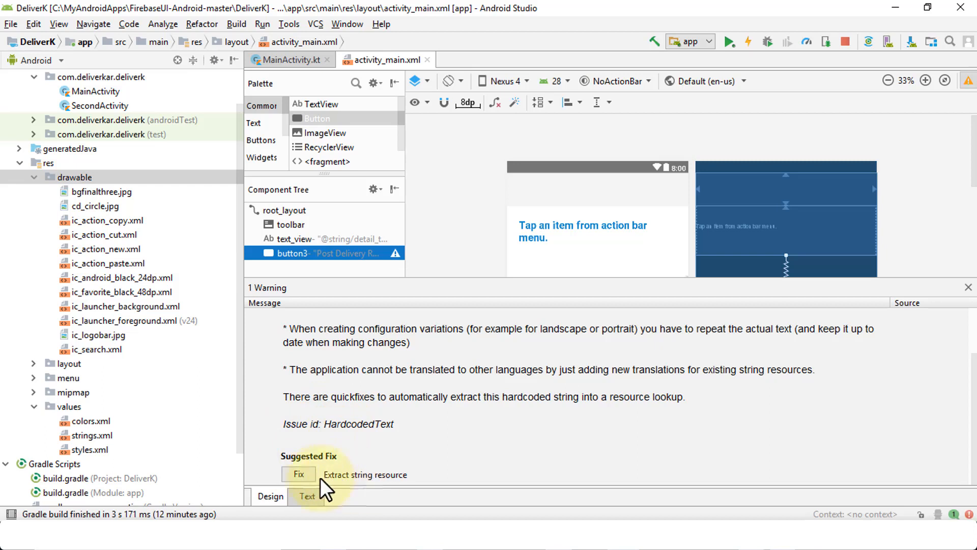
{"action": "left_click", "coordinate": [297, 474]}
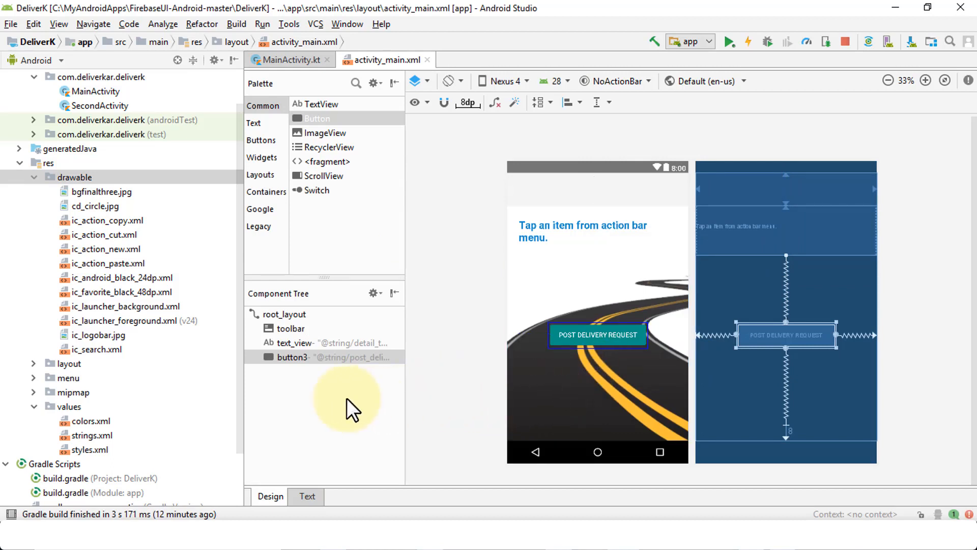
{"action": "mouse_move", "coordinate": [399, 327]}
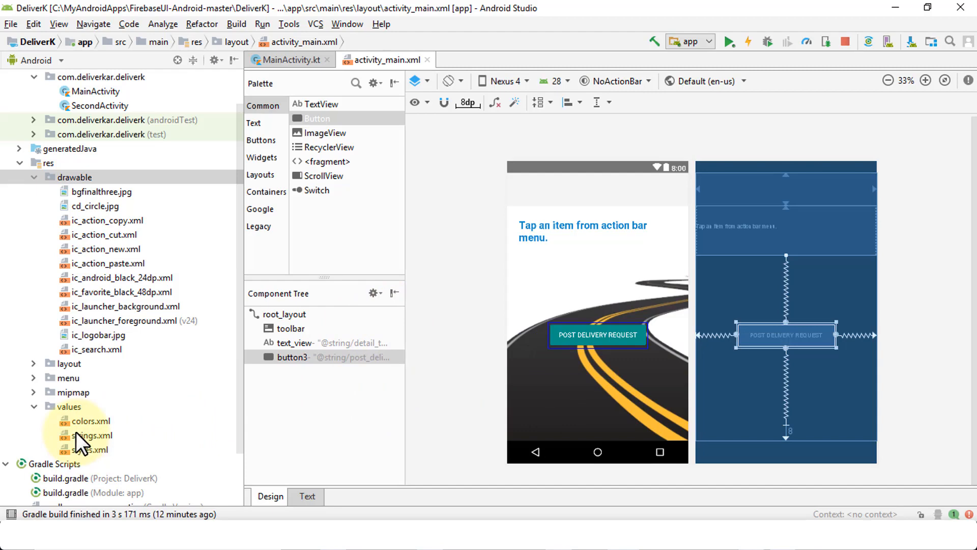
{"action": "mouse_move", "coordinate": [96, 449]}
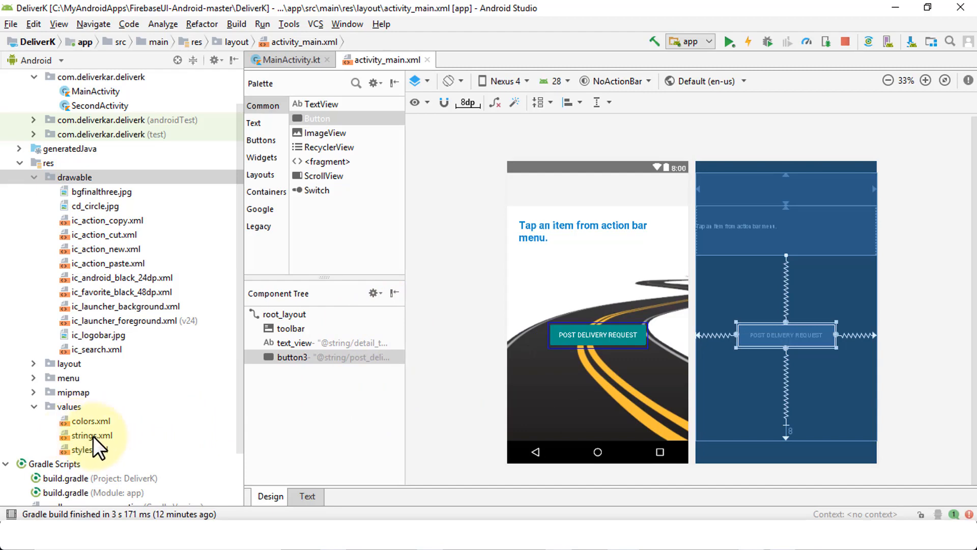
Open strings.xml from res/values to see the extracted post_delivery_request string.
{"action": "double_click", "coordinate": [92, 435]}
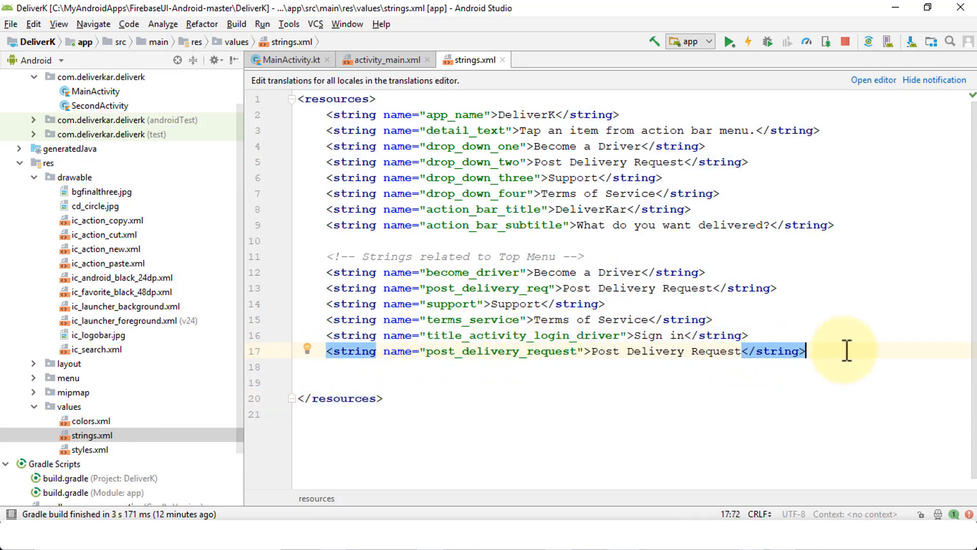
{"action": "mouse_move", "coordinate": [451, 351]}
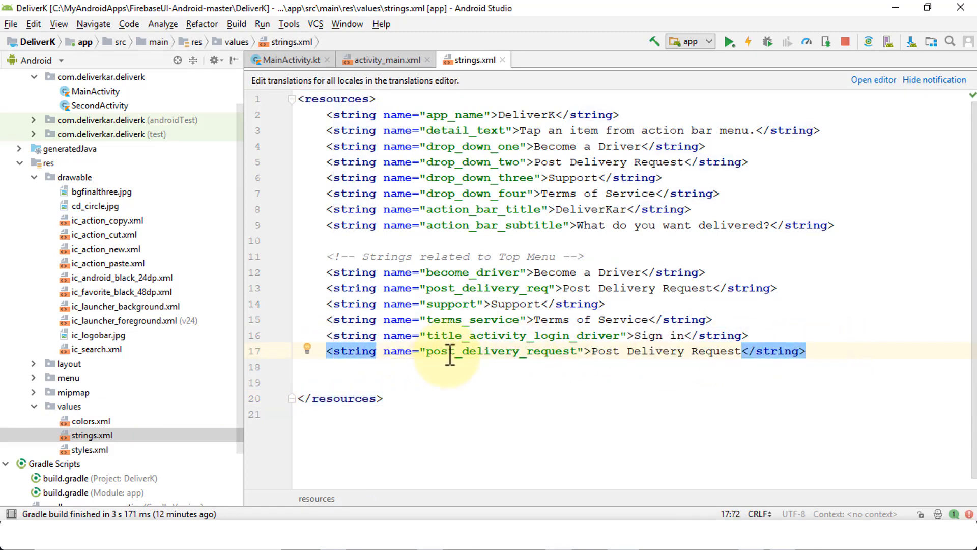
{"action": "mouse_move", "coordinate": [385, 60]}
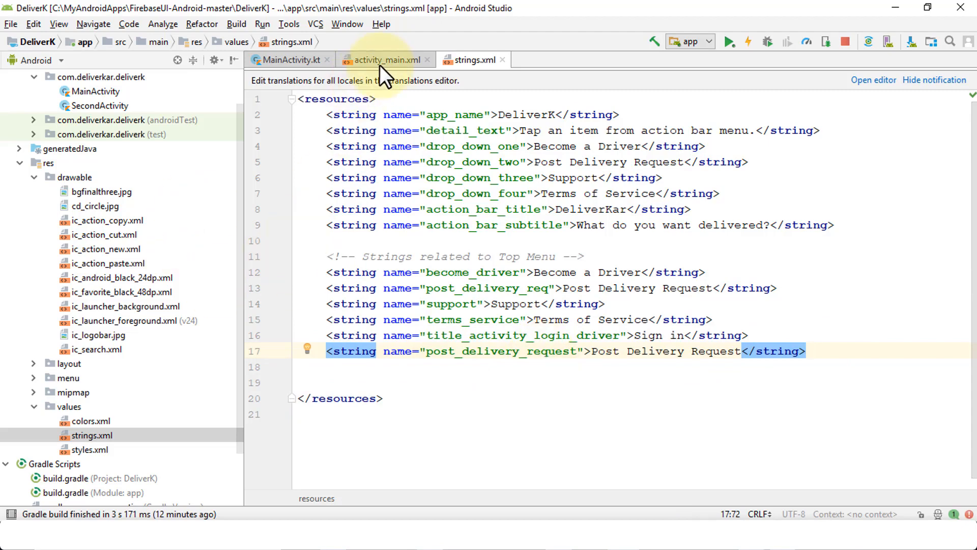
Return to activity_main.xml and switch the layout editor to XML Text view.
{"action": "left_click", "coordinate": [382, 59]}
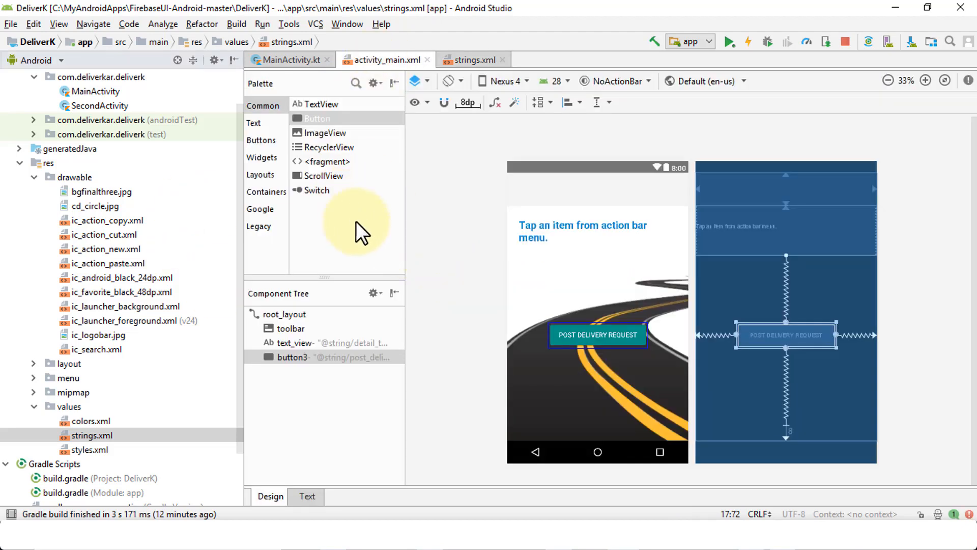
{"action": "mouse_move", "coordinate": [479, 352]}
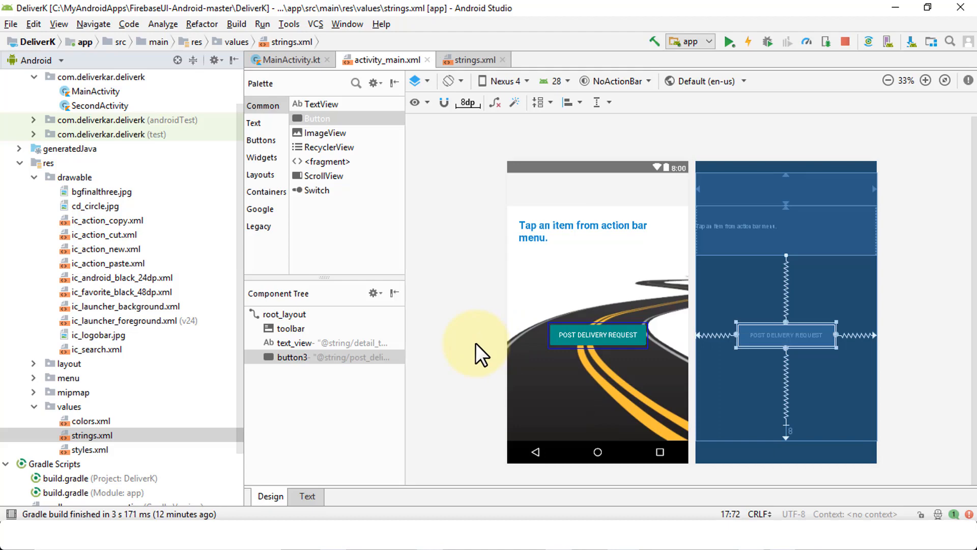
{"action": "mouse_move", "coordinate": [382, 151]}
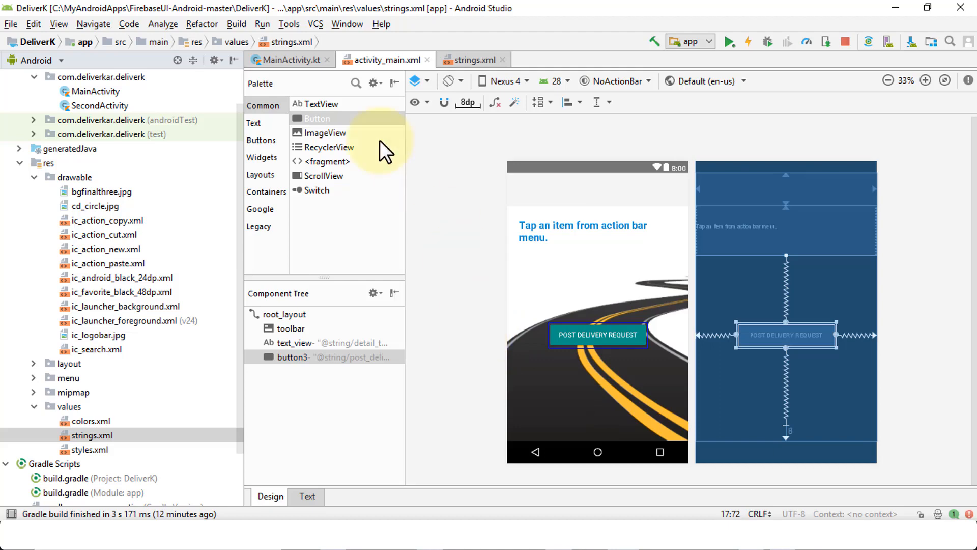
{"action": "left_click", "coordinate": [306, 496]}
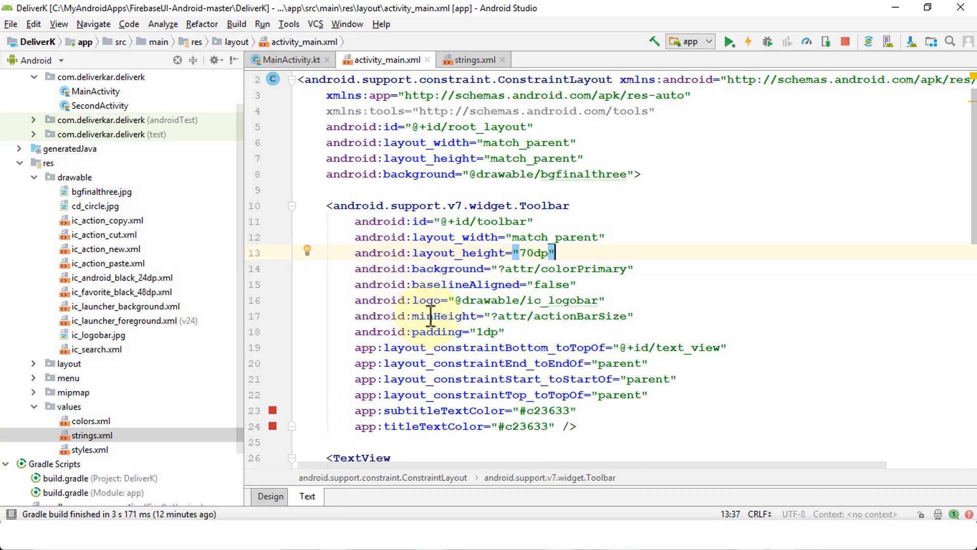
{"action": "mouse_move", "coordinate": [504, 268]}
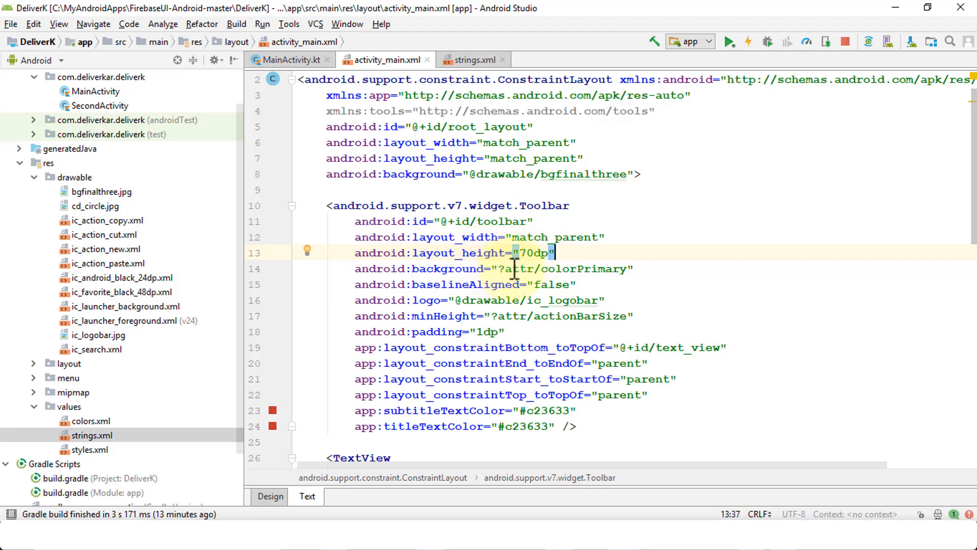
{"action": "mouse_move", "coordinate": [539, 290]}
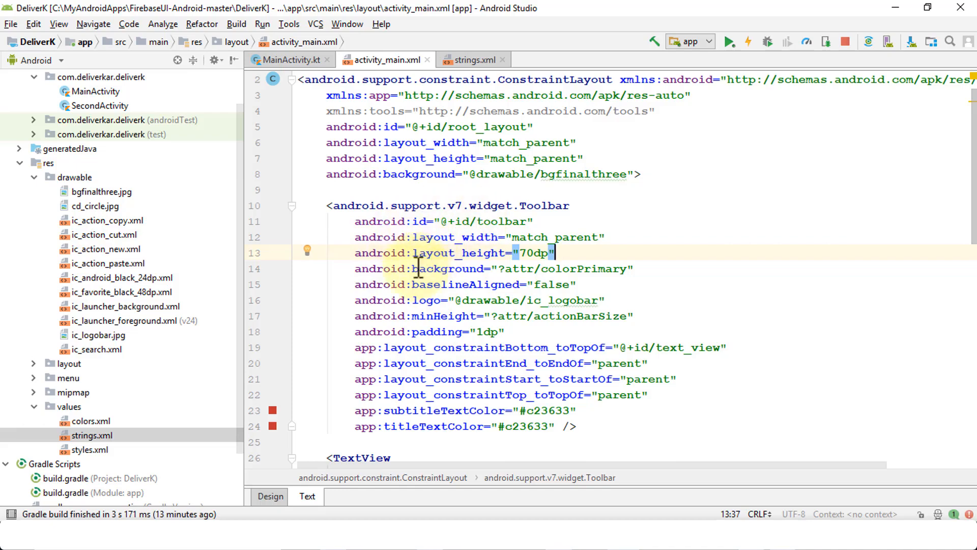
Scroll the activity_main.xml markup down to button3's attributes.
{"action": "scroll", "scroll_direction": "down", "scroll_amount": 3}
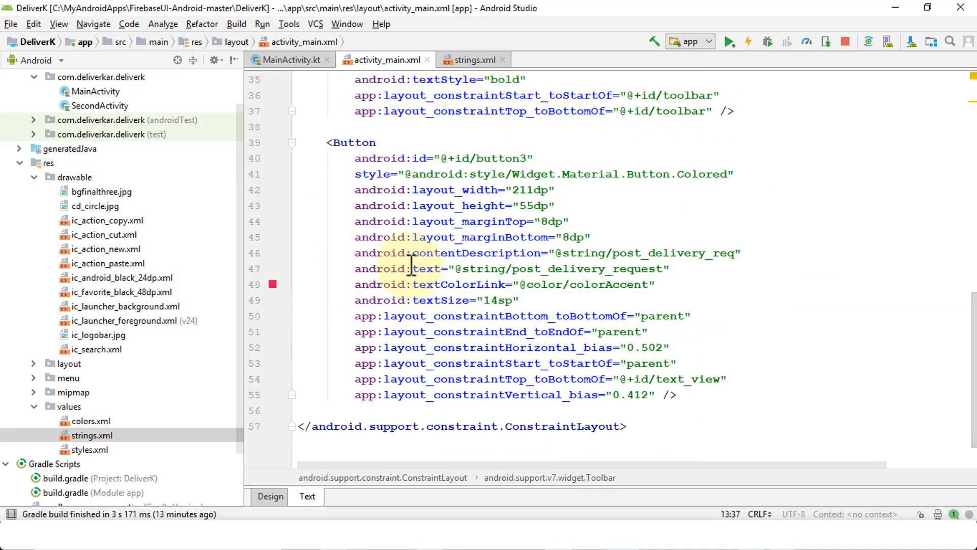
{"action": "left_click", "coordinate": [403, 189]}
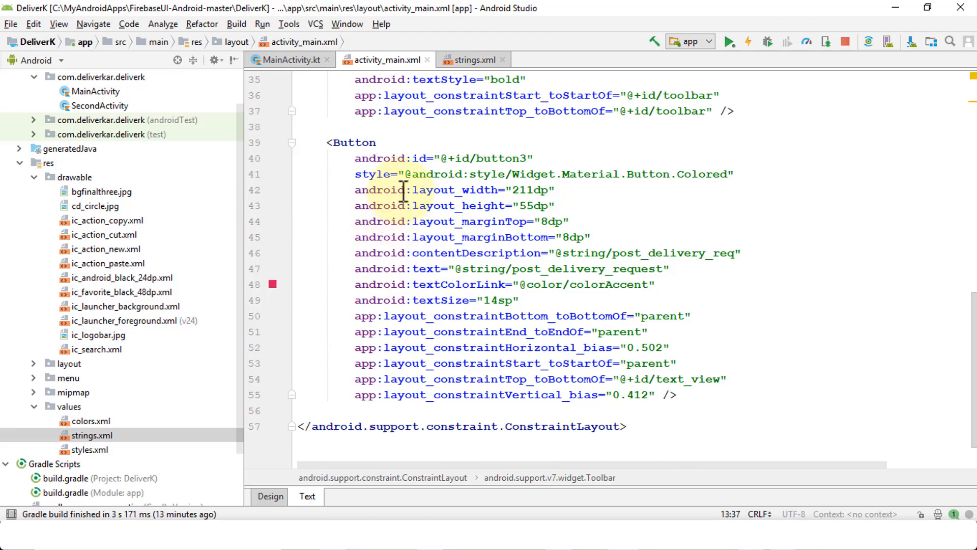
{"action": "mouse_move", "coordinate": [380, 175]}
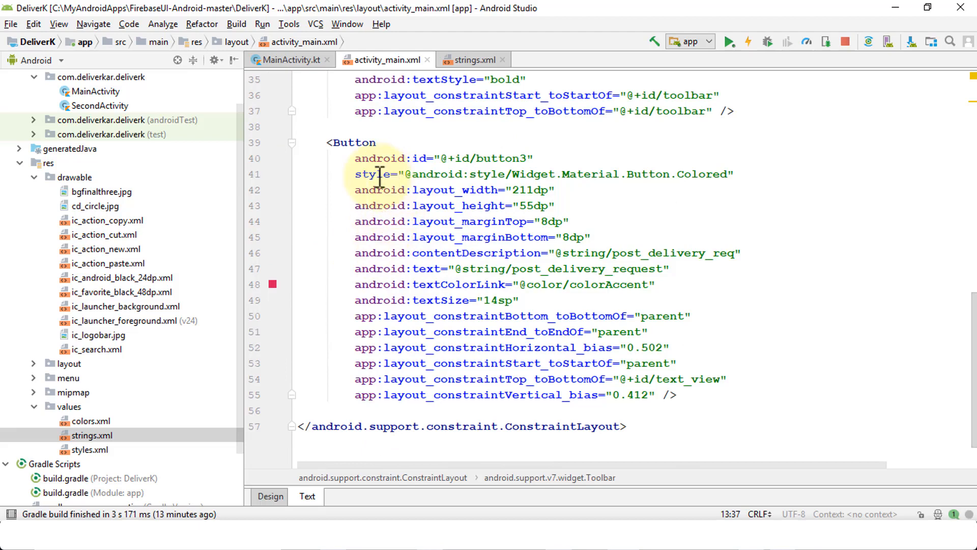
{"action": "left_click", "coordinate": [428, 190]}
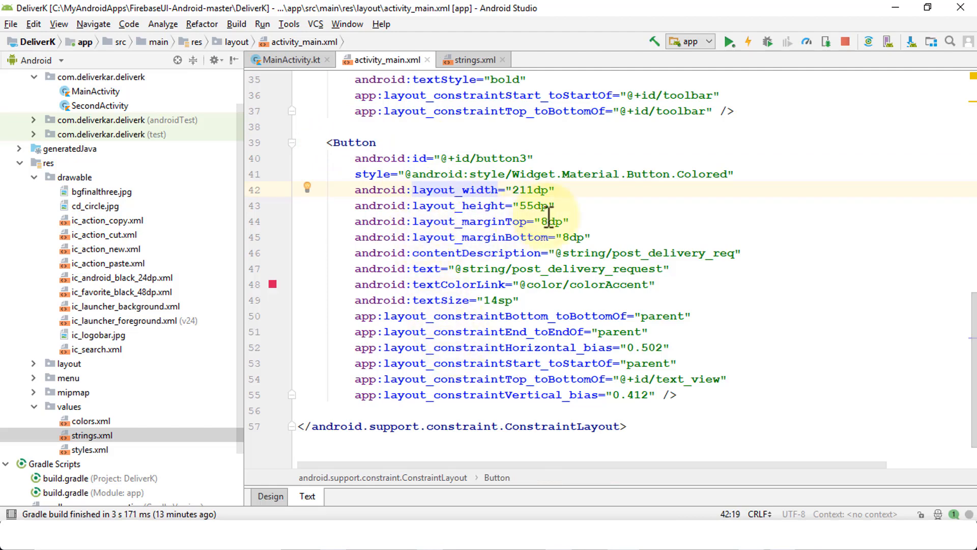
{"action": "mouse_move", "coordinate": [526, 284]}
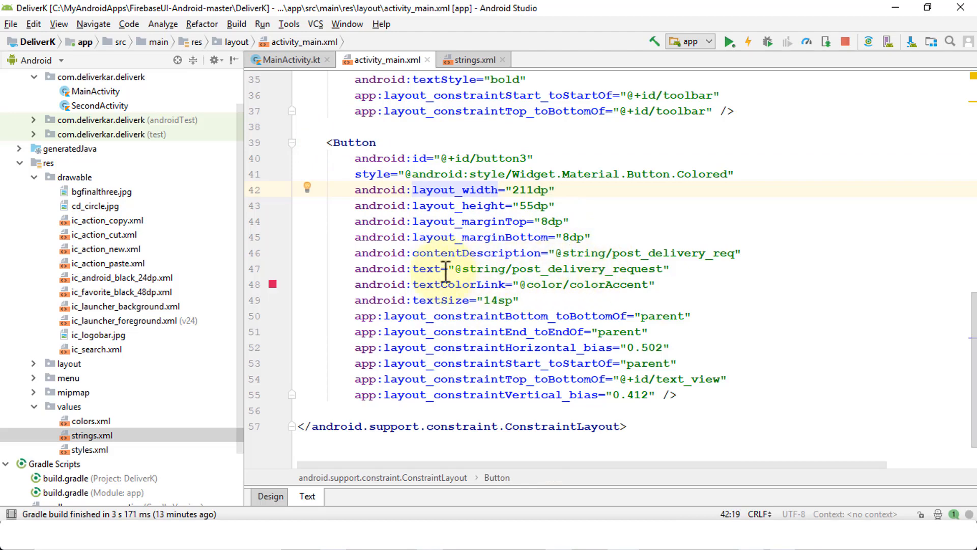
{"action": "double_click", "coordinate": [561, 269]}
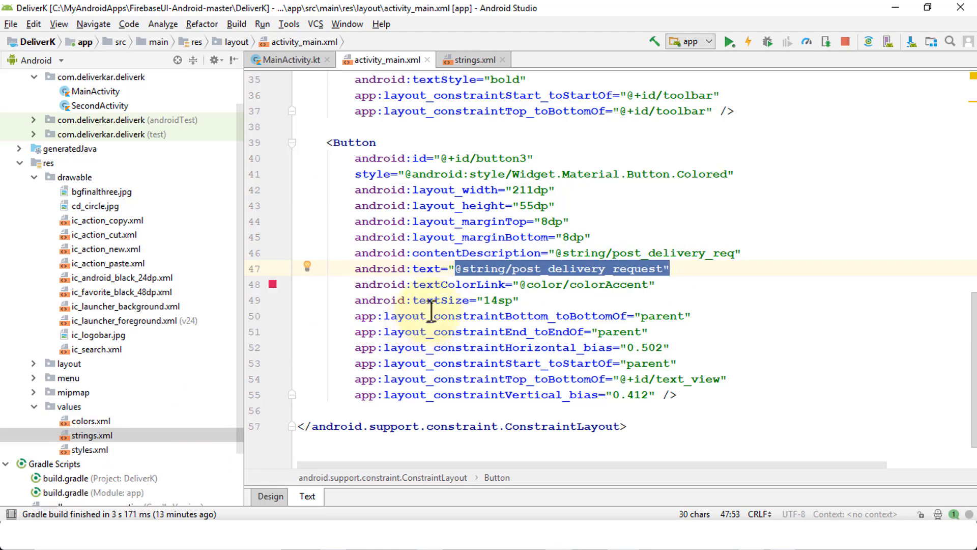
{"action": "mouse_move", "coordinate": [489, 327]}
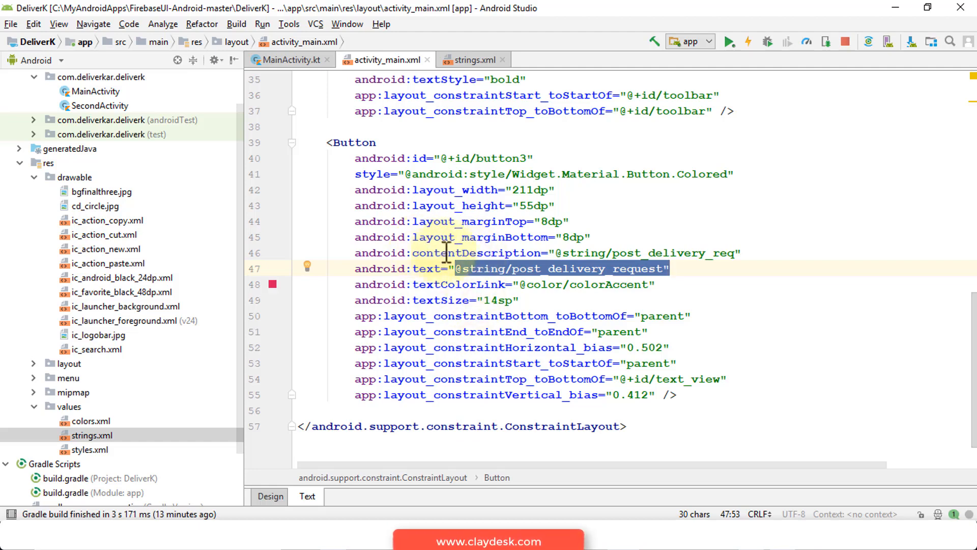
{"action": "left_click", "coordinate": [410, 237]}
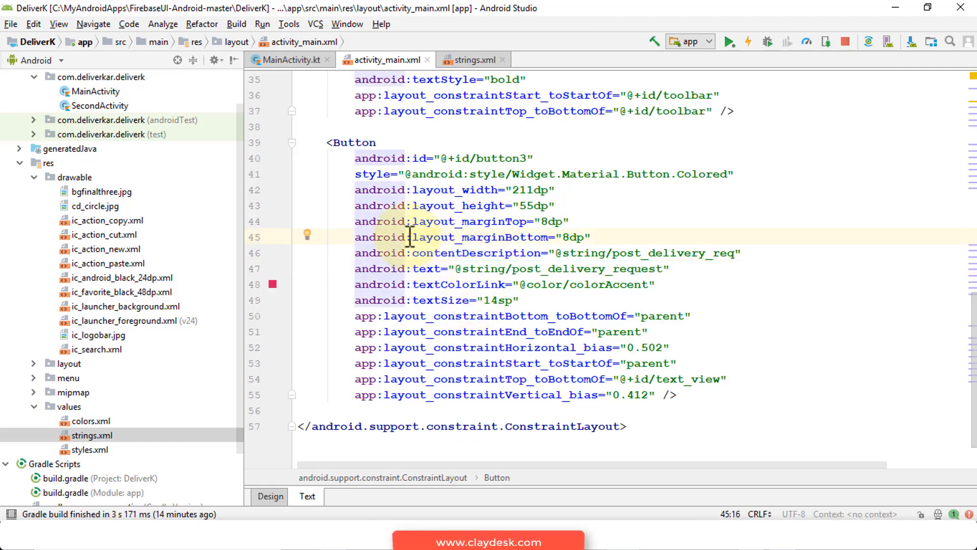